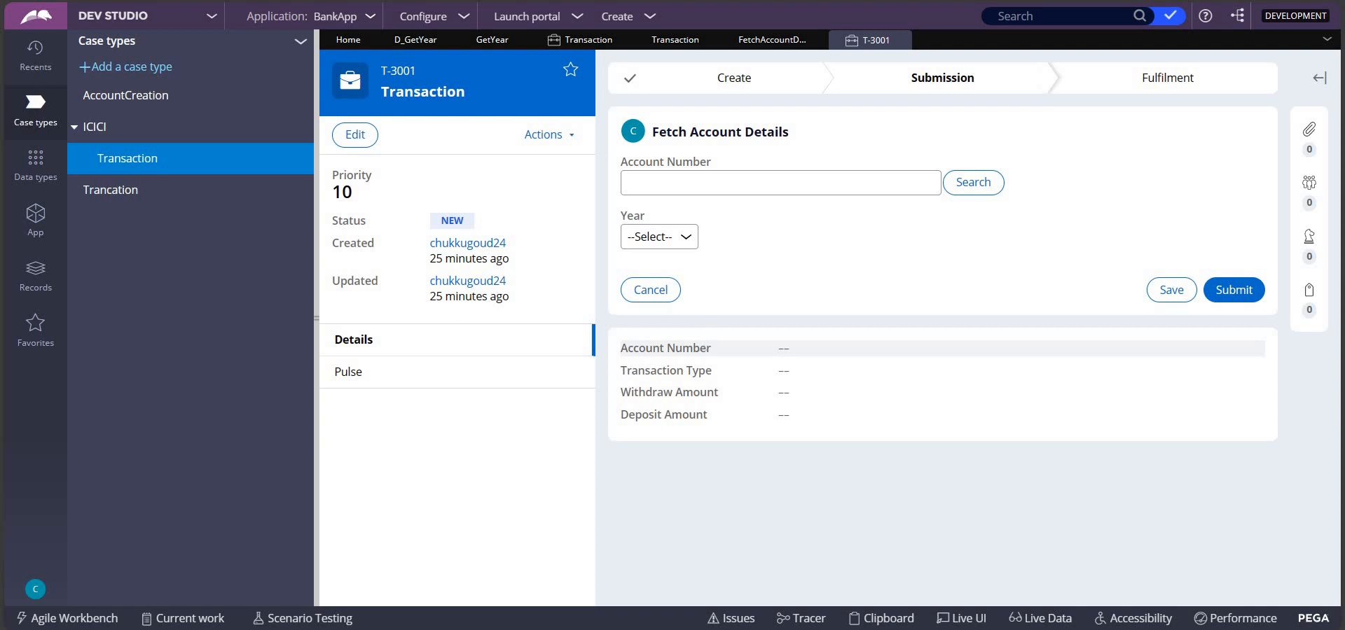
mouse_move(703, 341)
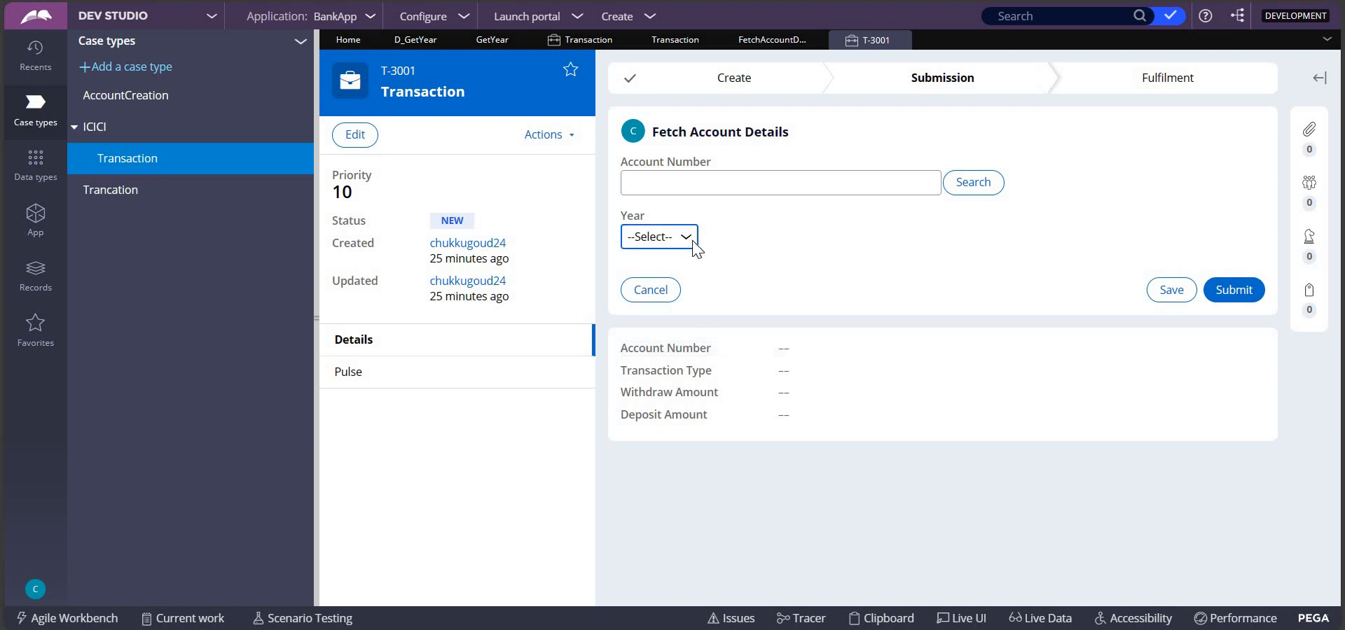
Step: Expand the Year dropdown on case T-3001, showing only 2022, 2023 and 2024
click(658, 236)
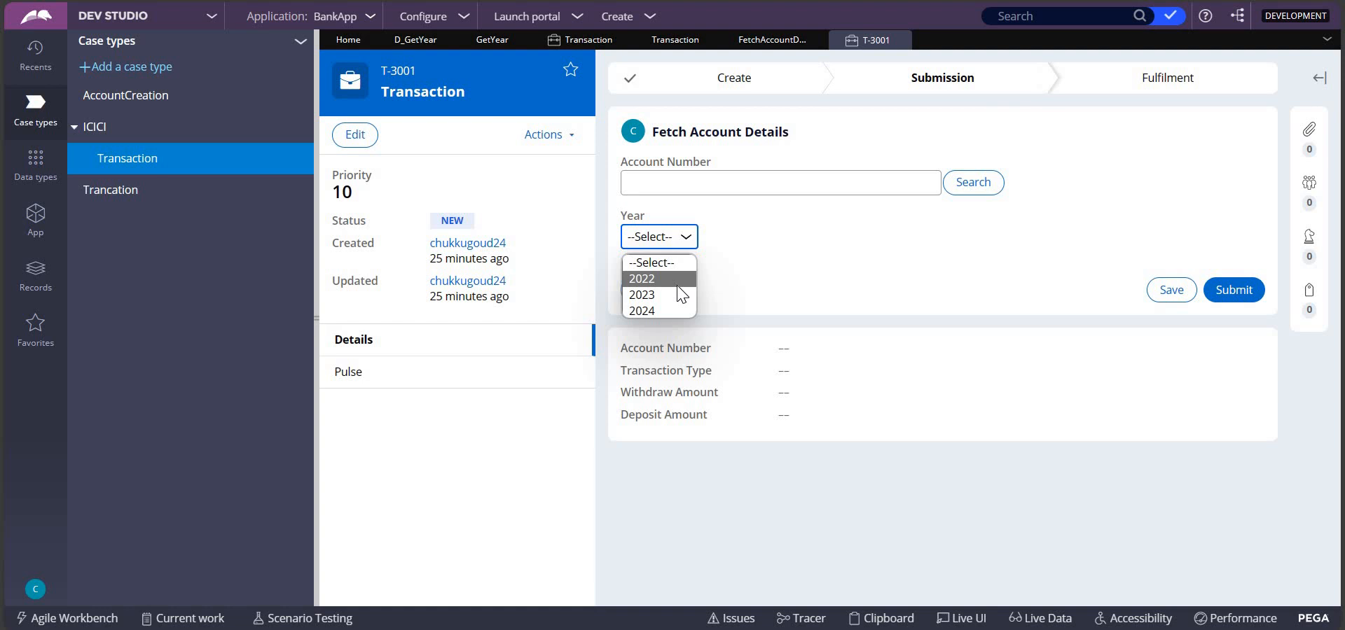
mouse_move(652, 311)
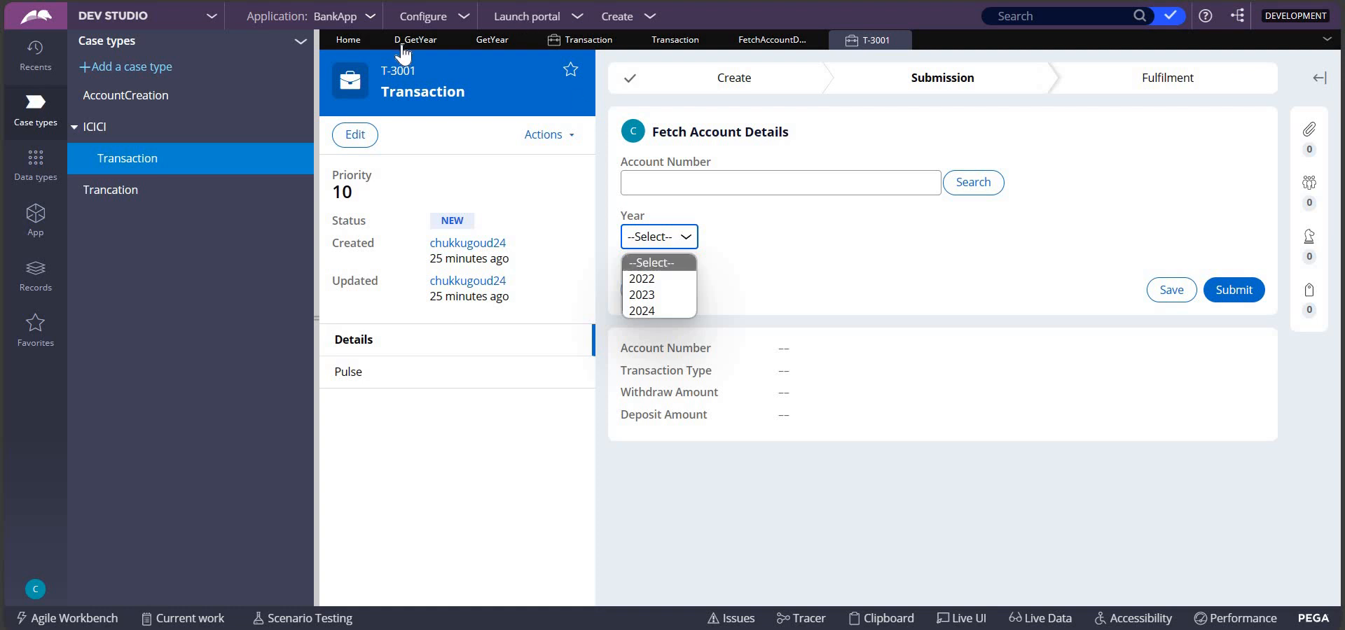
Step: Review the D_GetYear data page's data source, the GetYear data transform
click(417, 39)
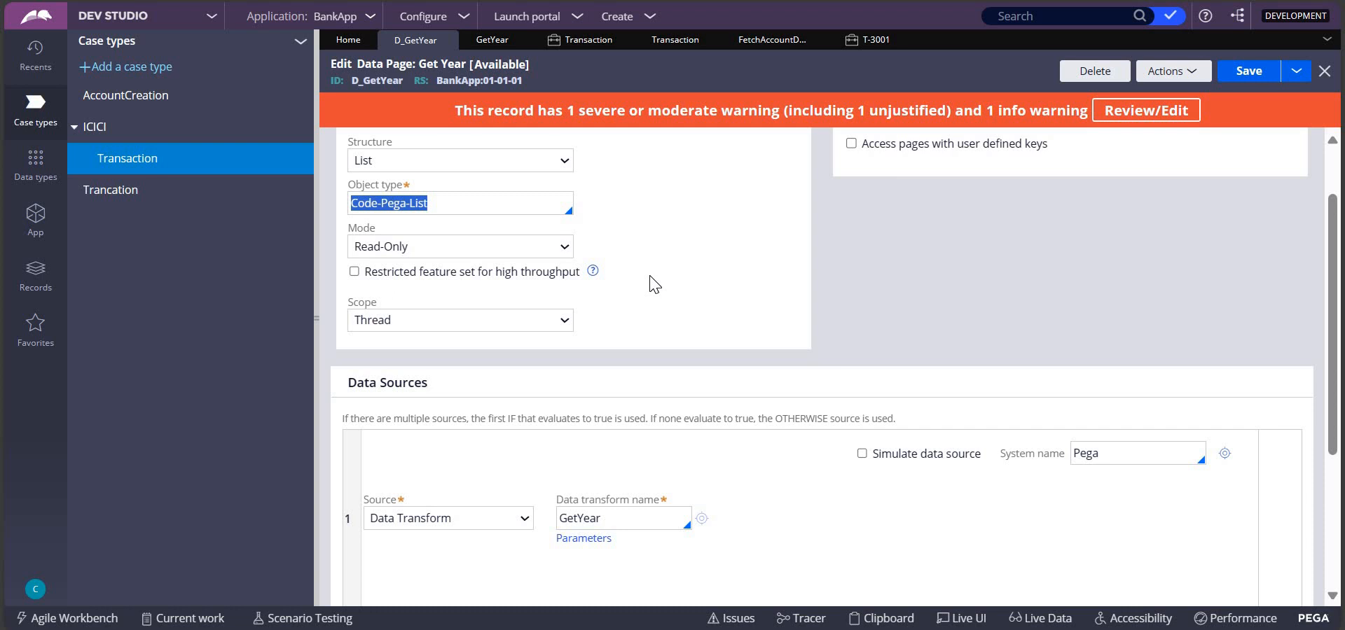
mouse_move(884, 400)
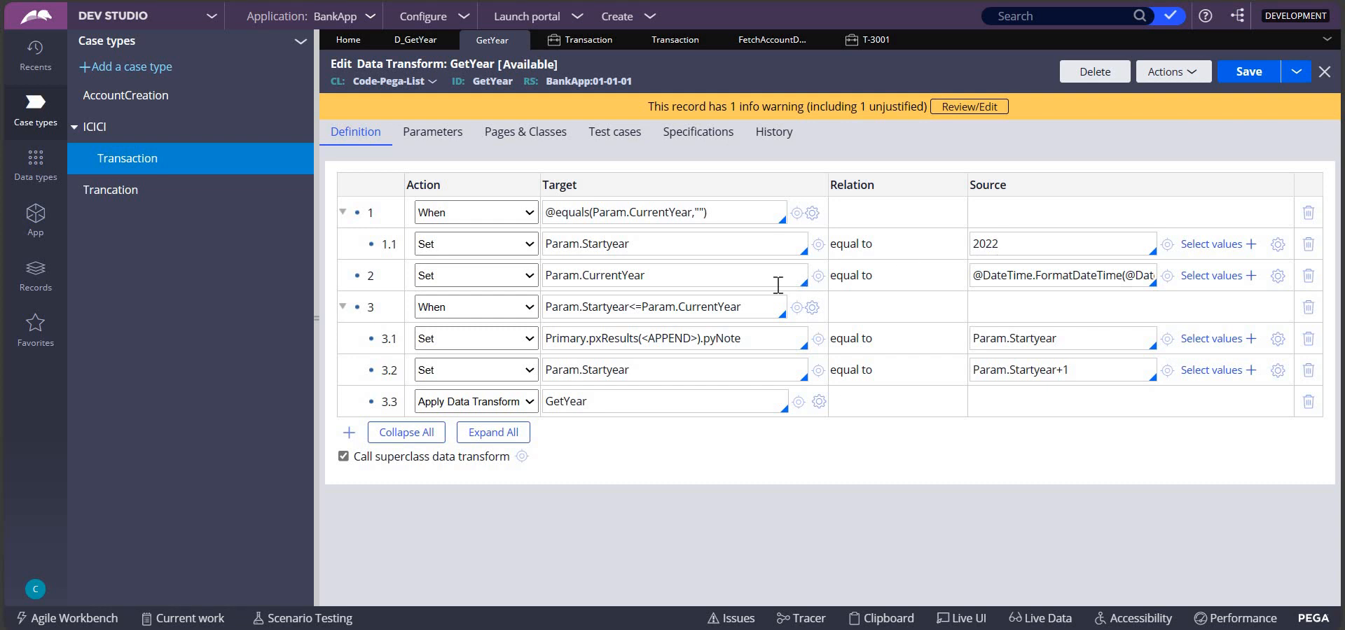
click(1166, 275)
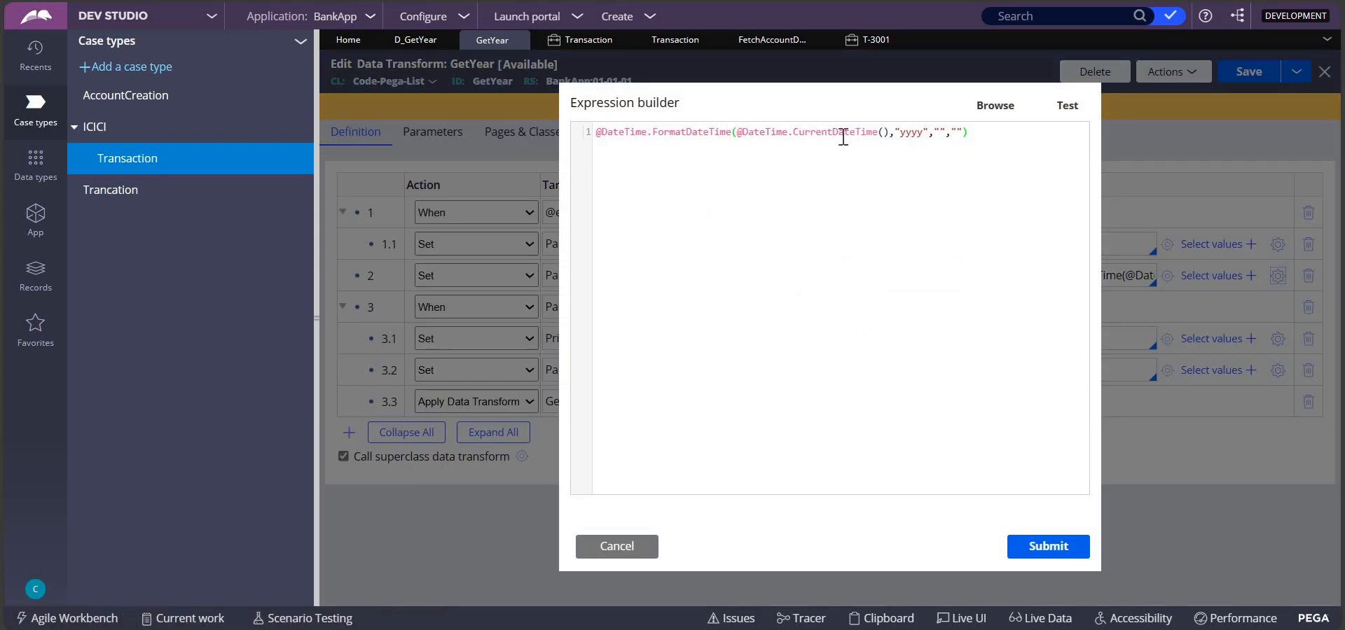
mouse_move(901, 156)
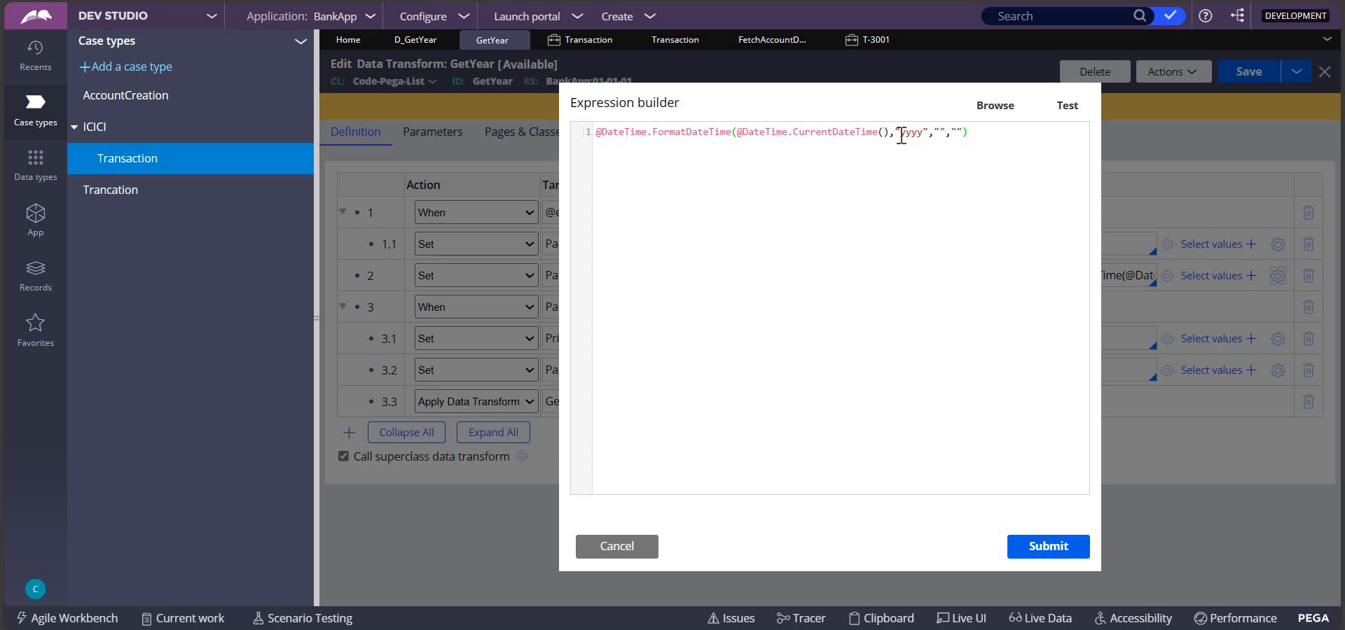
double_click(910, 132)
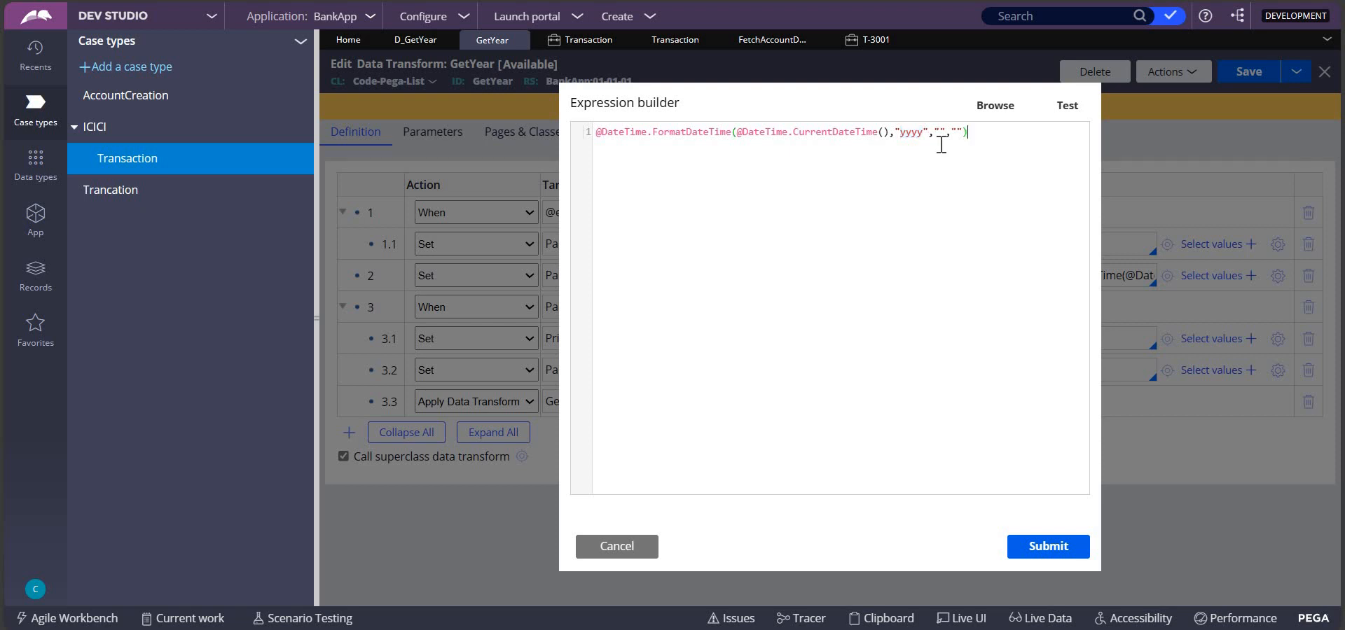
mouse_move(1066, 104)
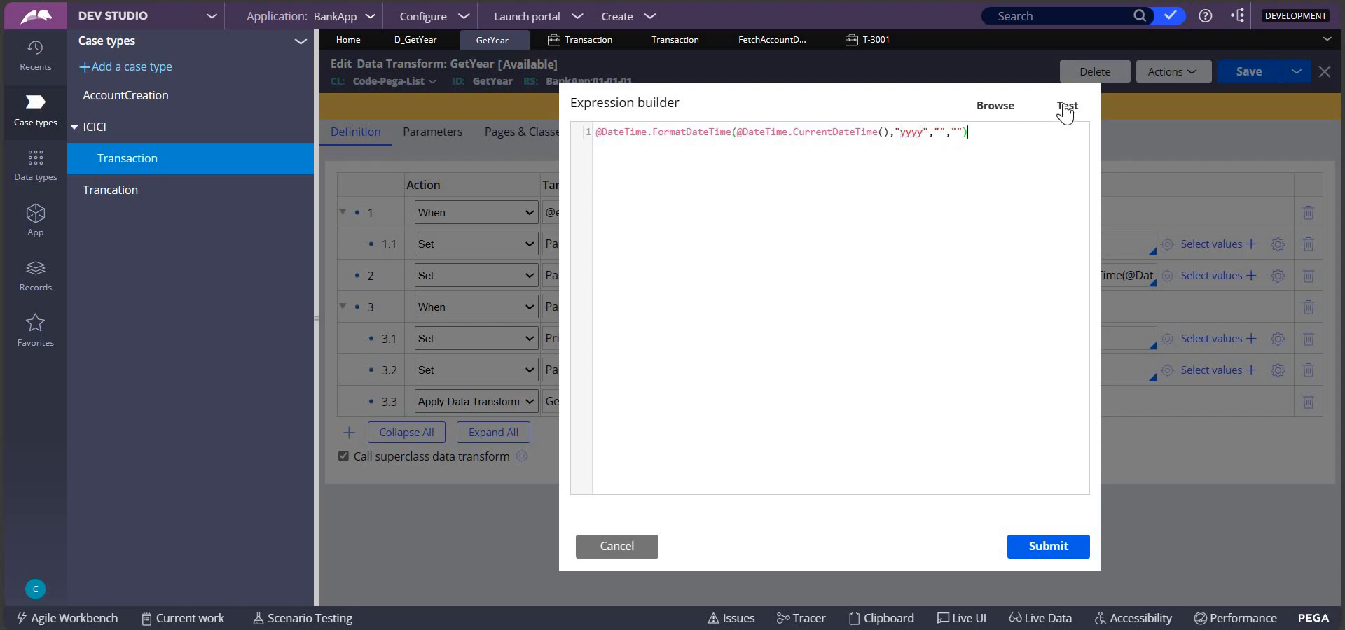
click(1066, 104)
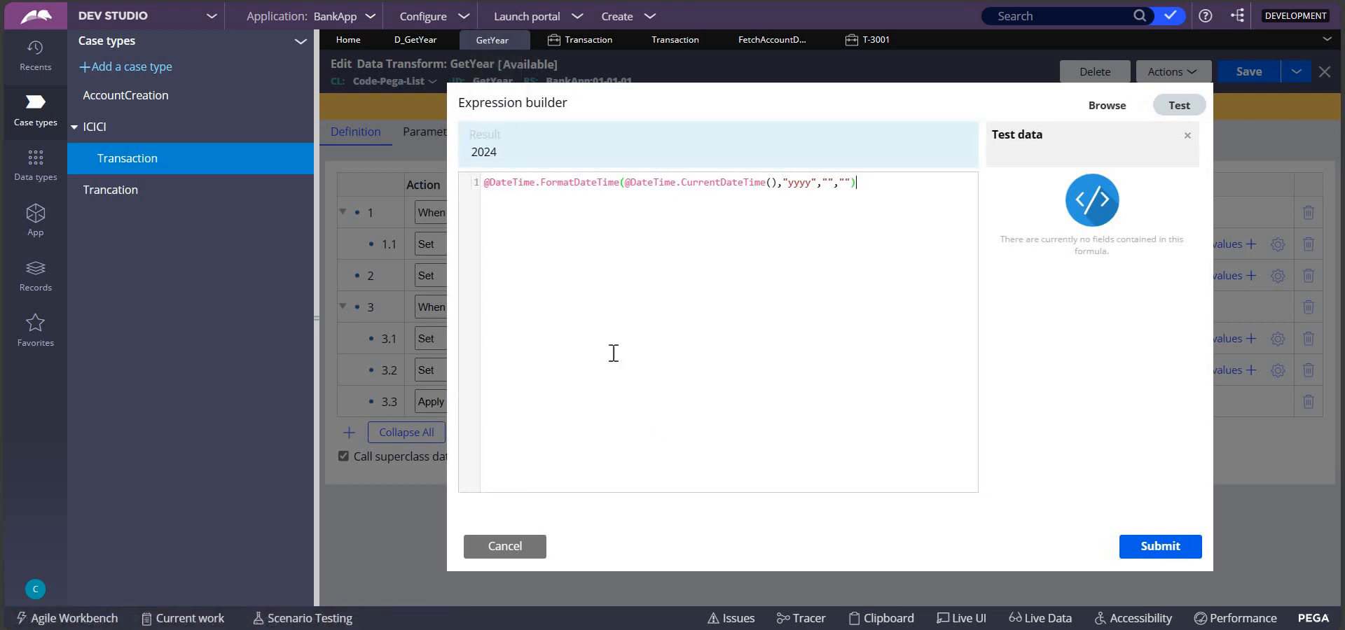
mouse_move(505, 547)
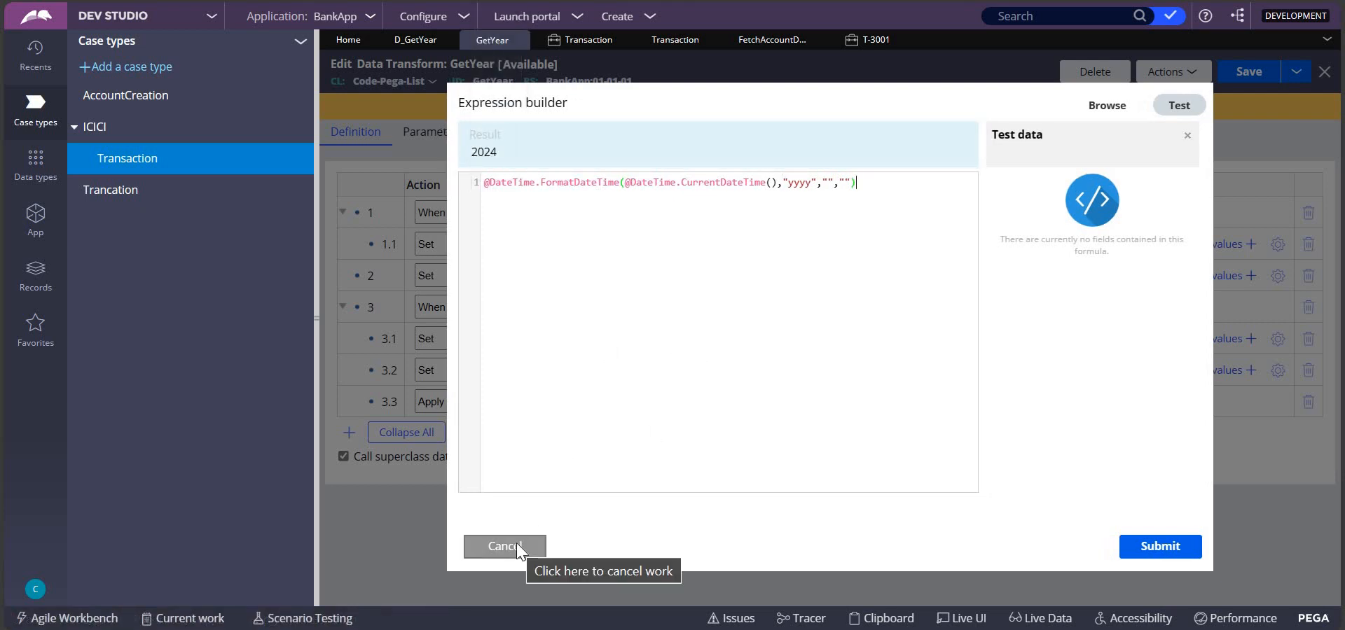
click(504, 546)
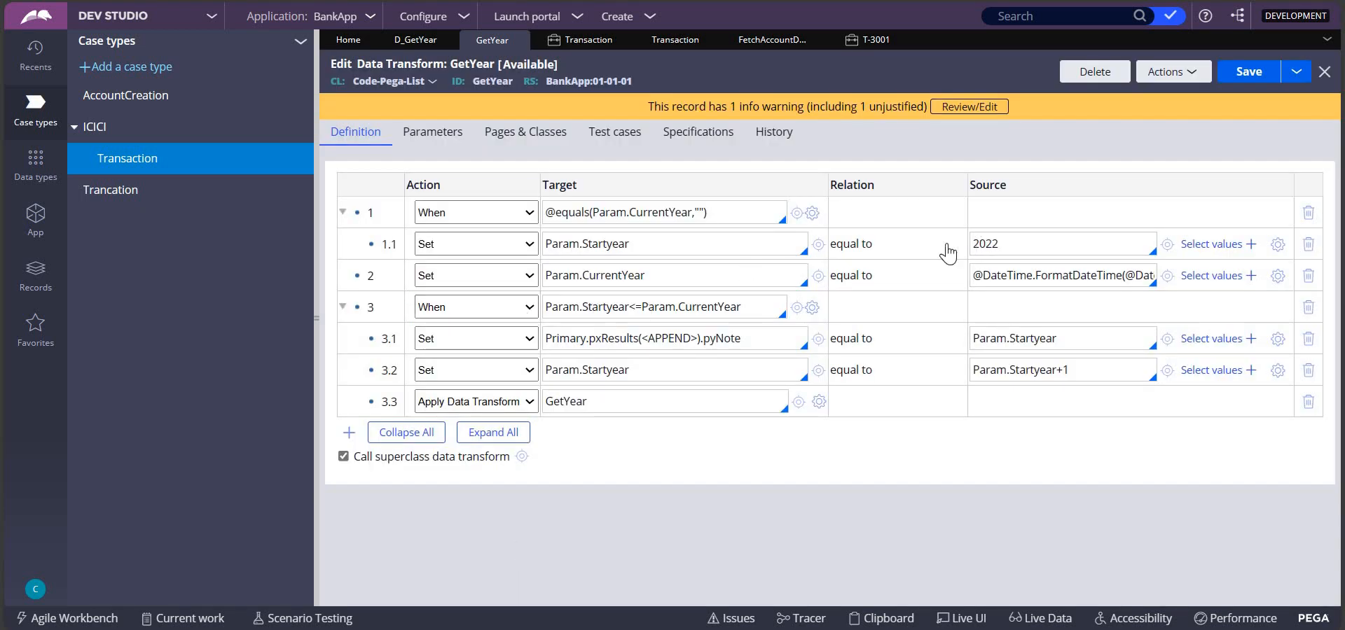
double_click(983, 243)
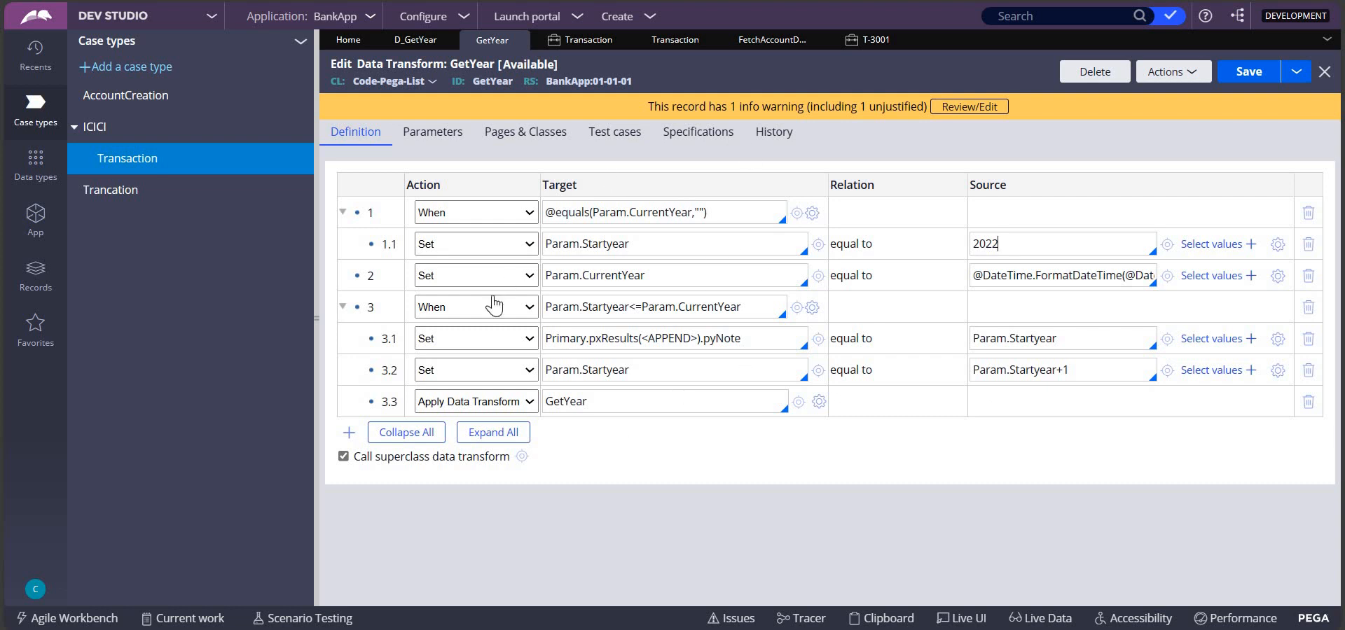
mouse_move(757, 359)
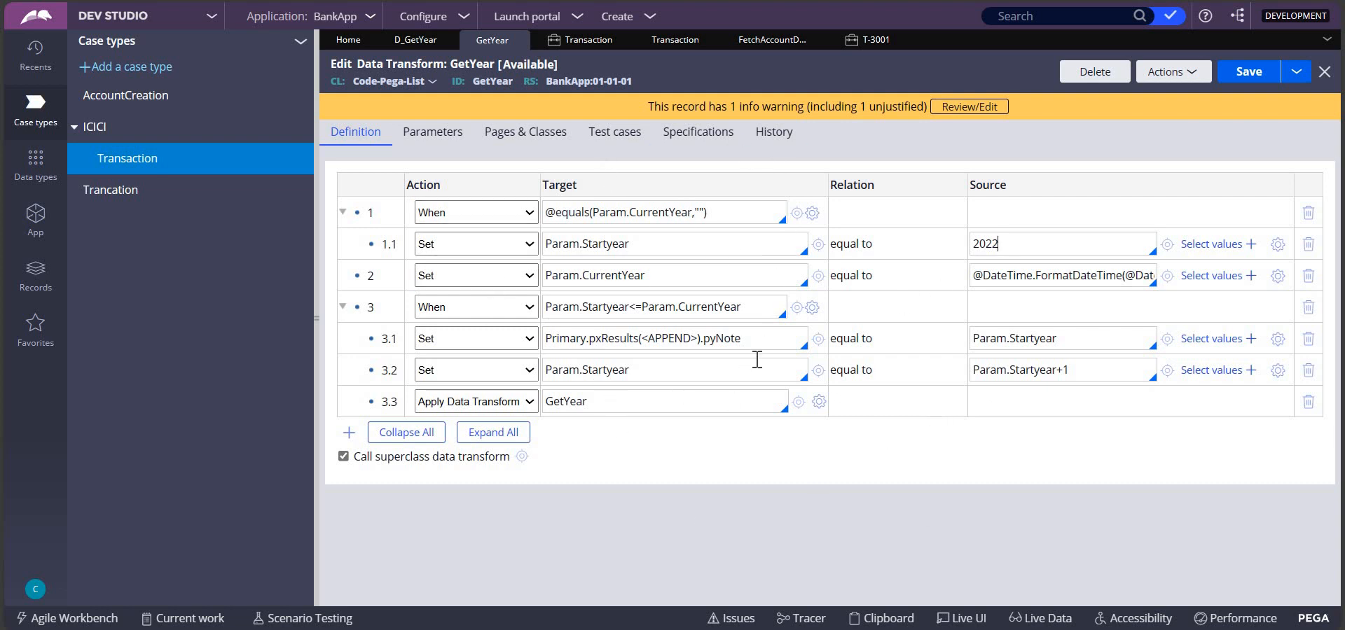
mouse_move(657, 446)
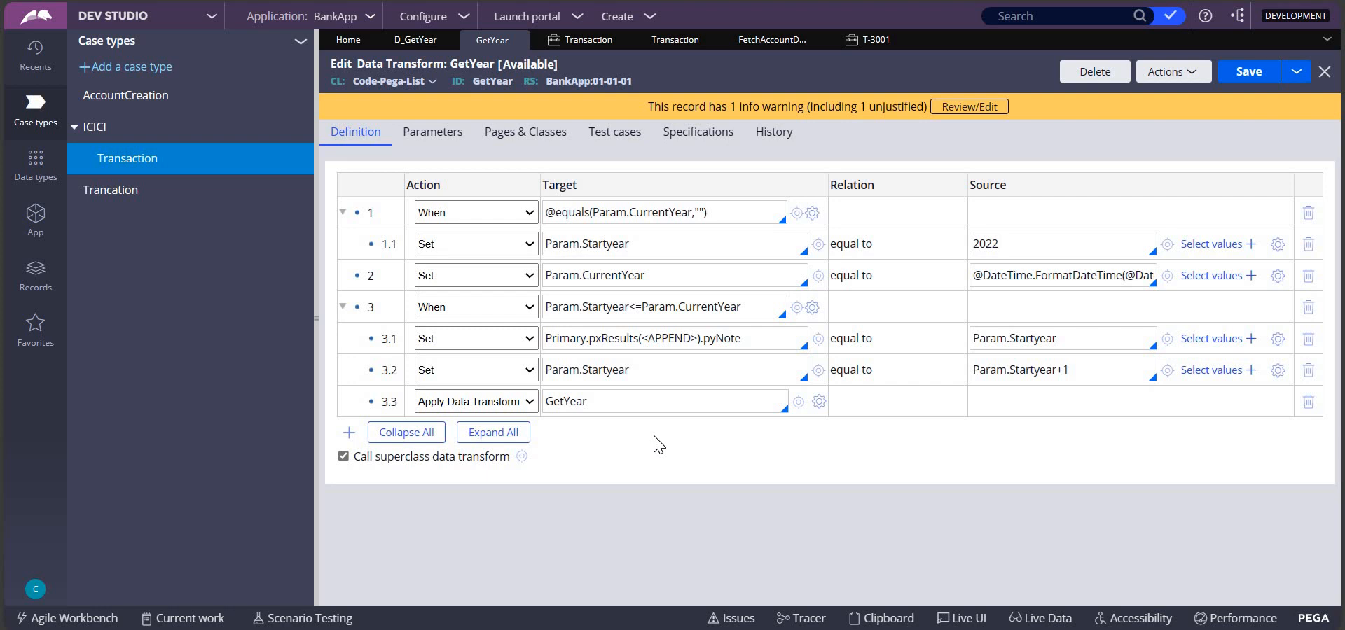
mouse_move(646, 249)
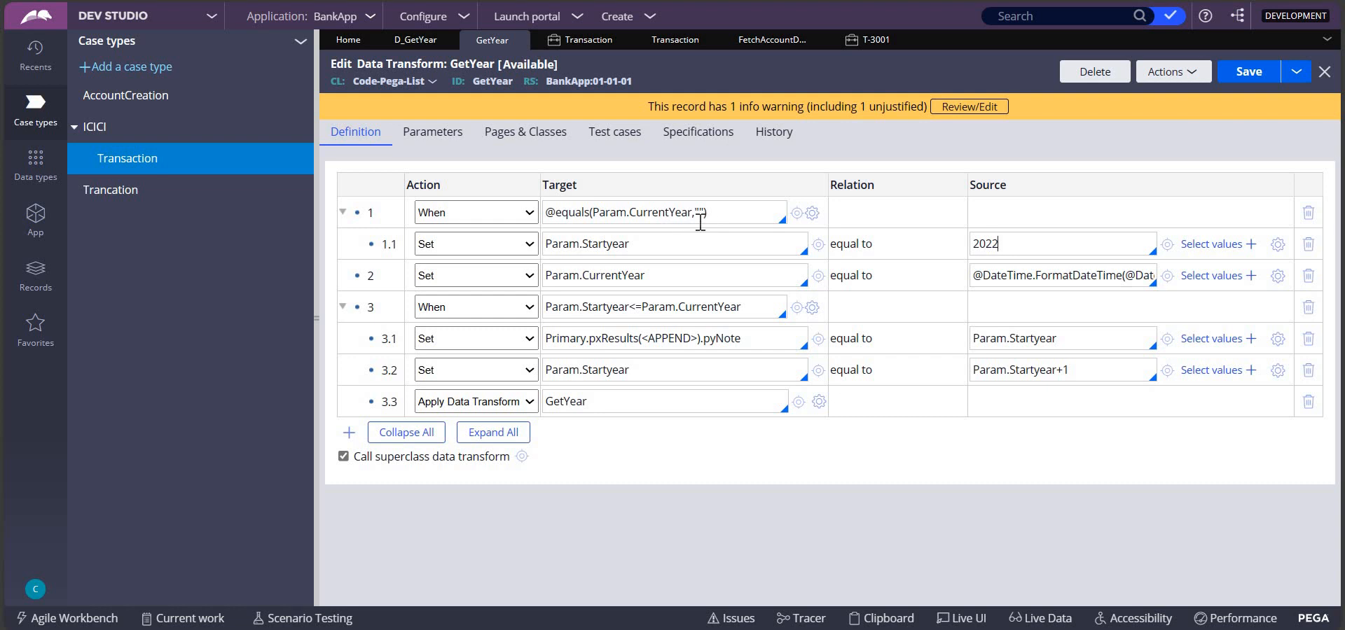
mouse_move(656, 291)
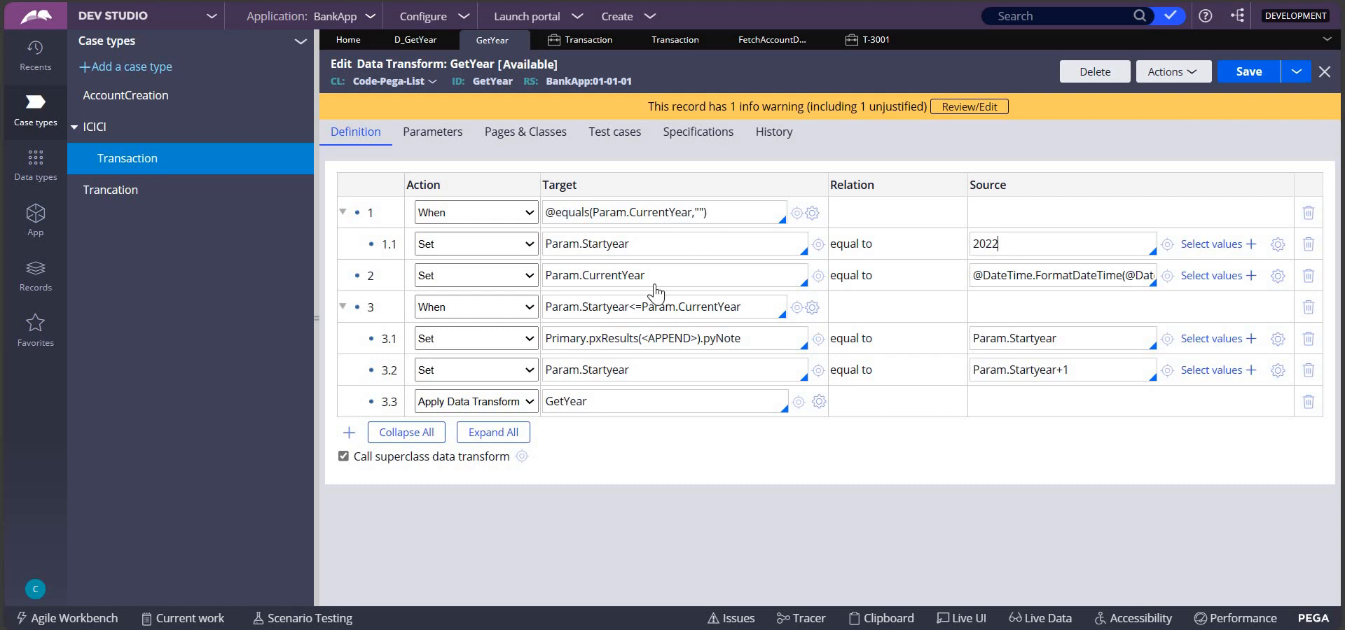
mouse_move(600, 397)
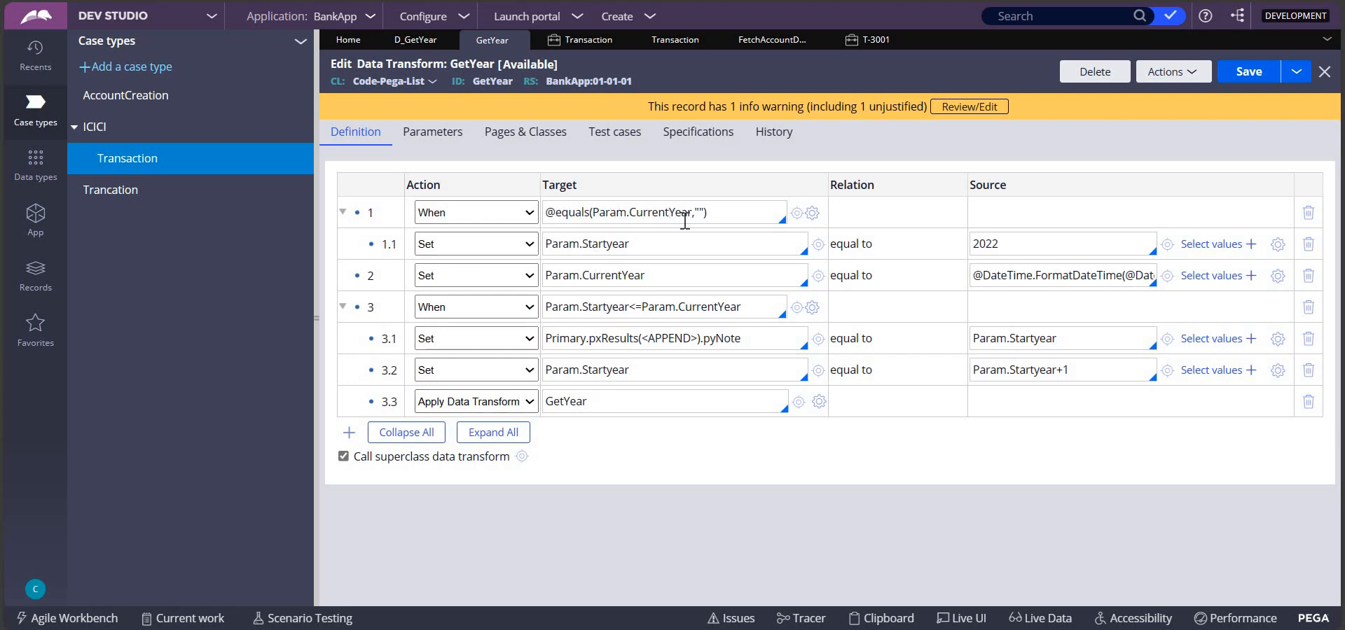
double_click(650, 211)
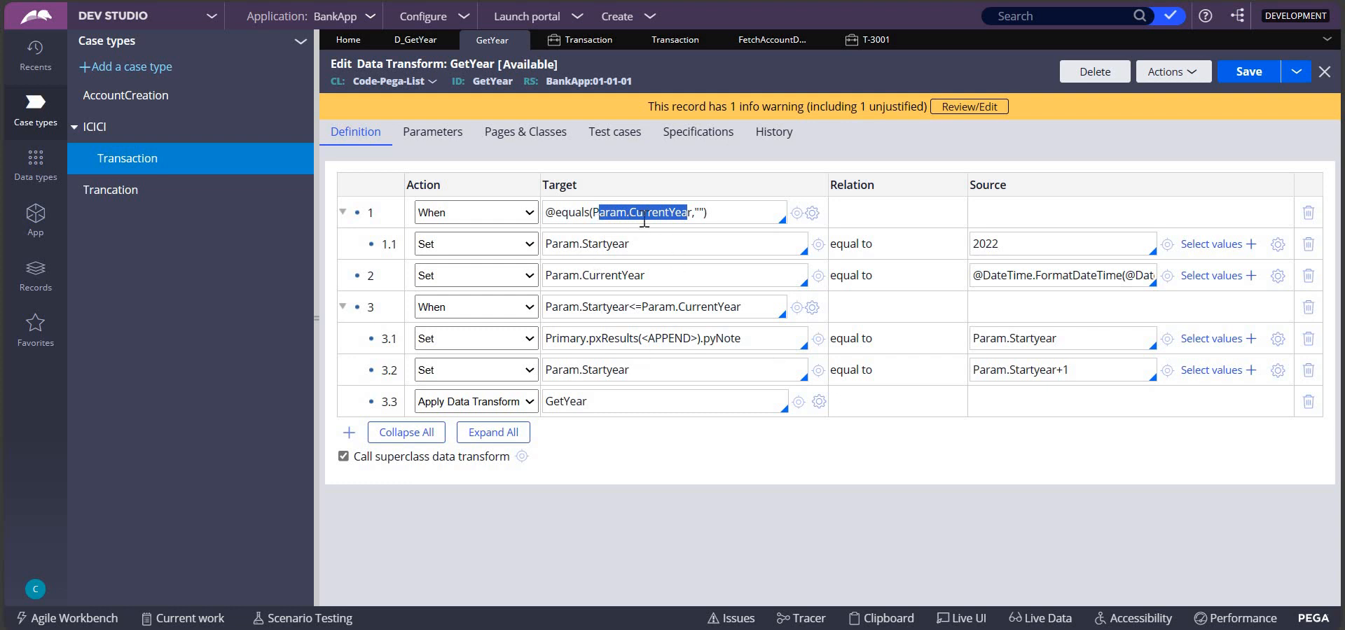
click(643, 212)
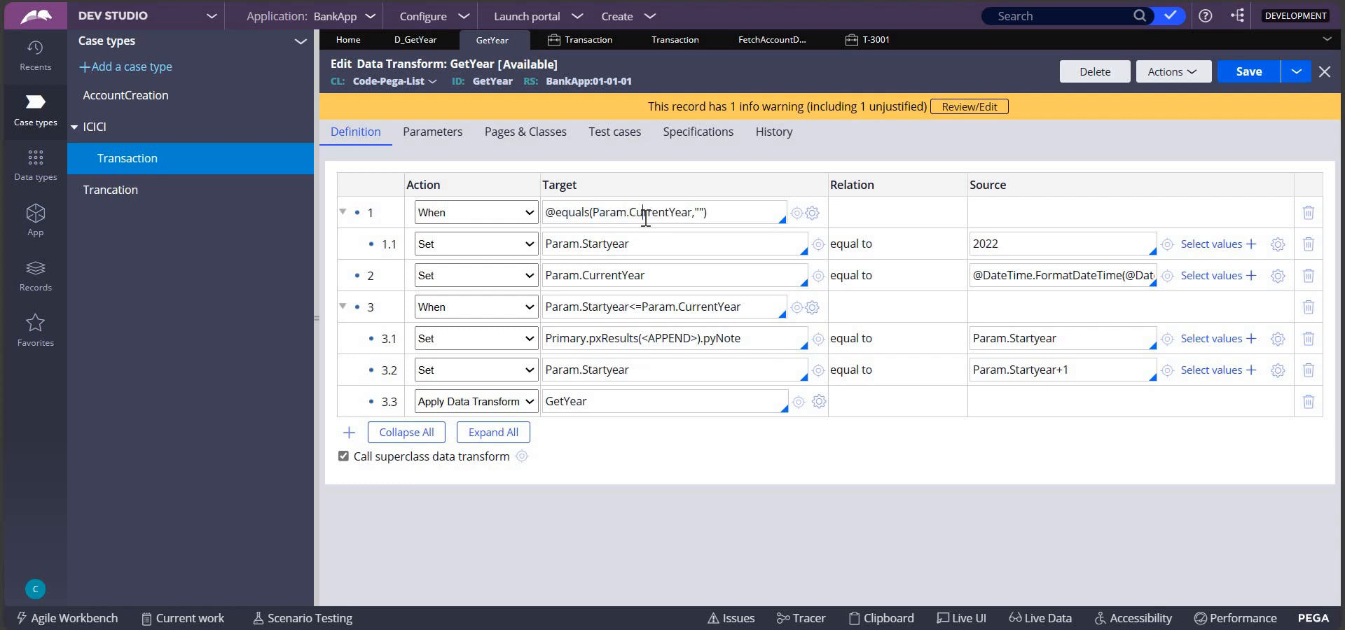
mouse_move(610, 393)
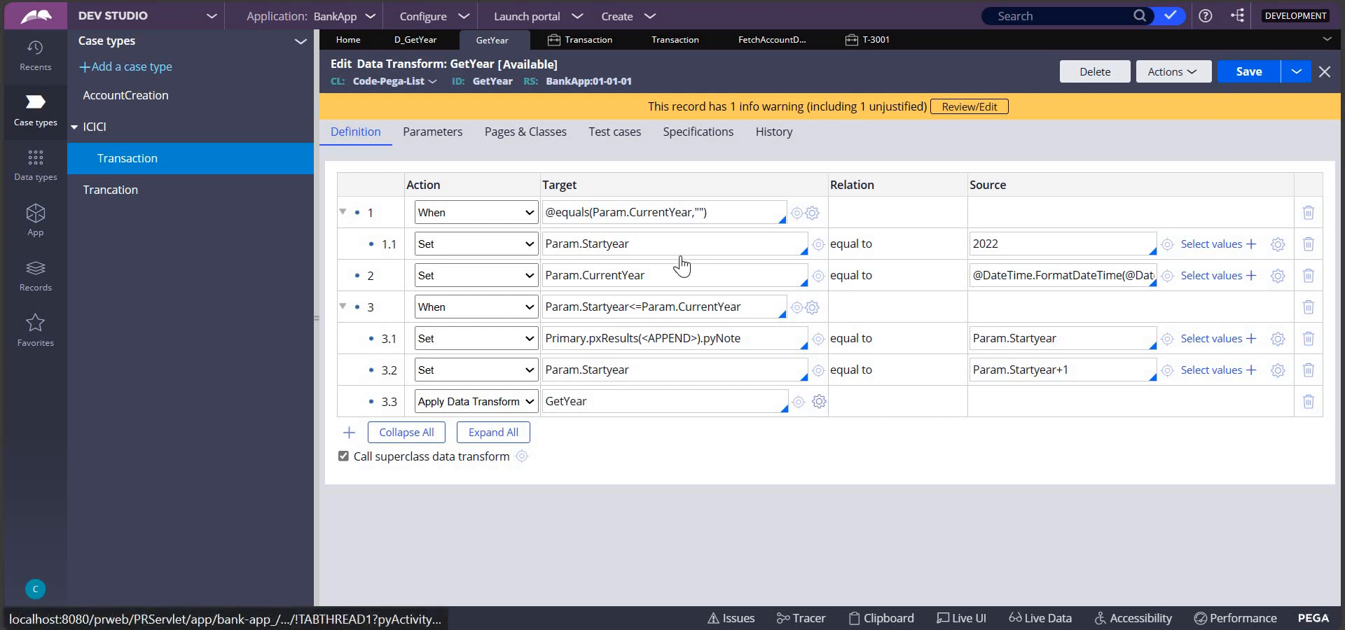
mouse_move(627, 444)
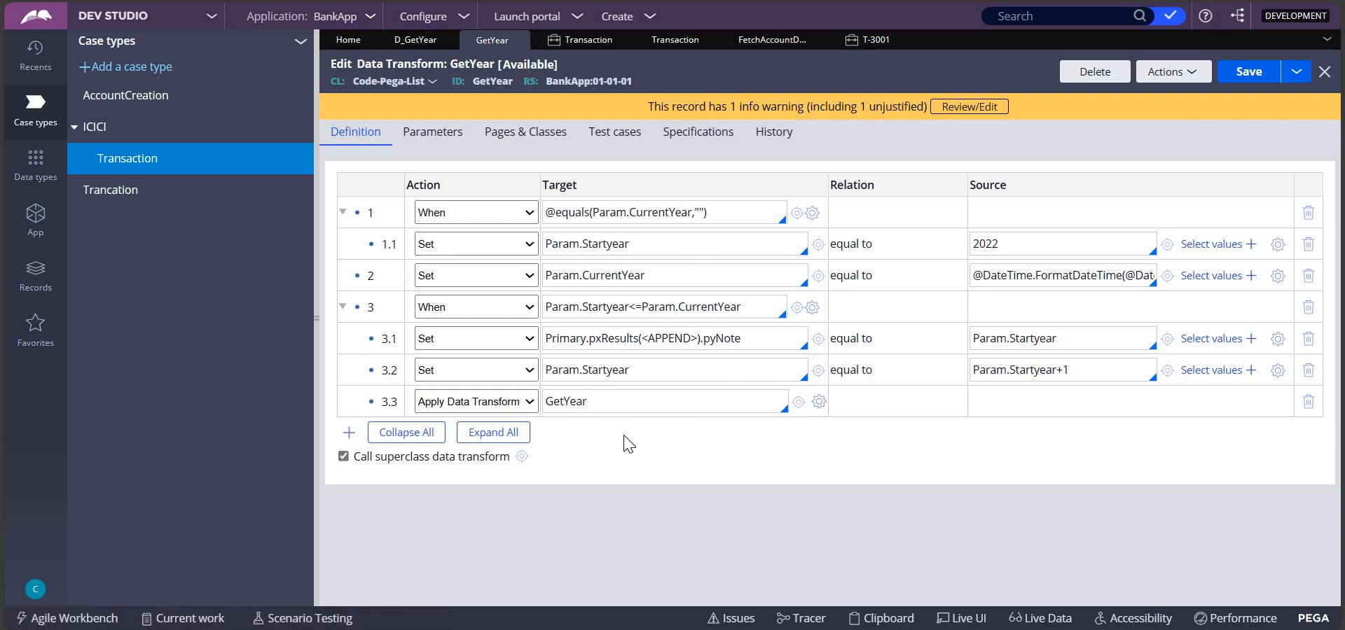
mouse_move(815, 402)
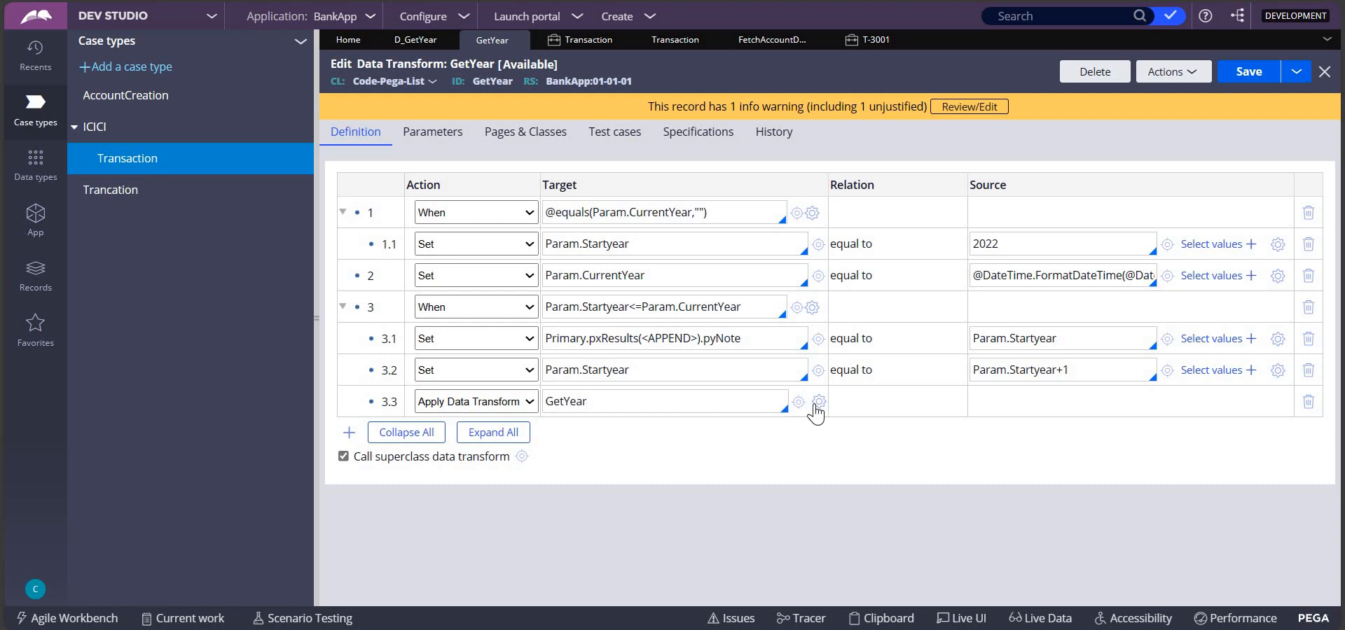
Step: Enable Pass Current Parameter Page on step 3.3's recursive GetYear call and submit
click(817, 402)
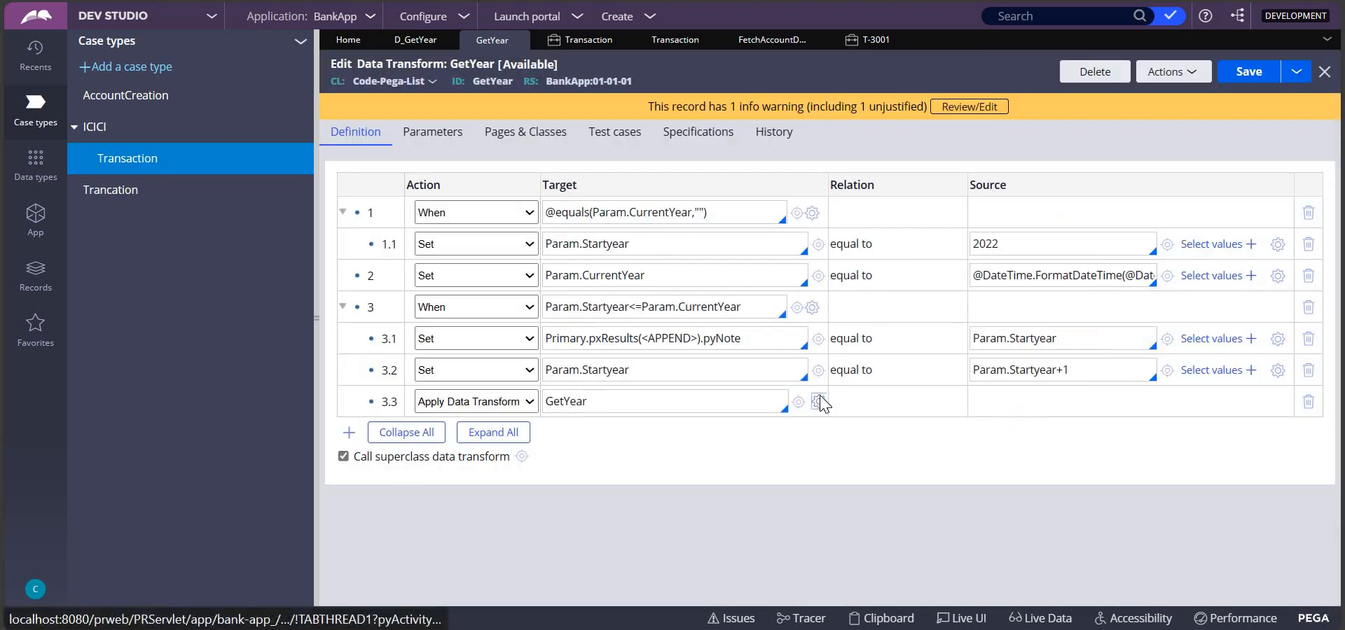
click(817, 401)
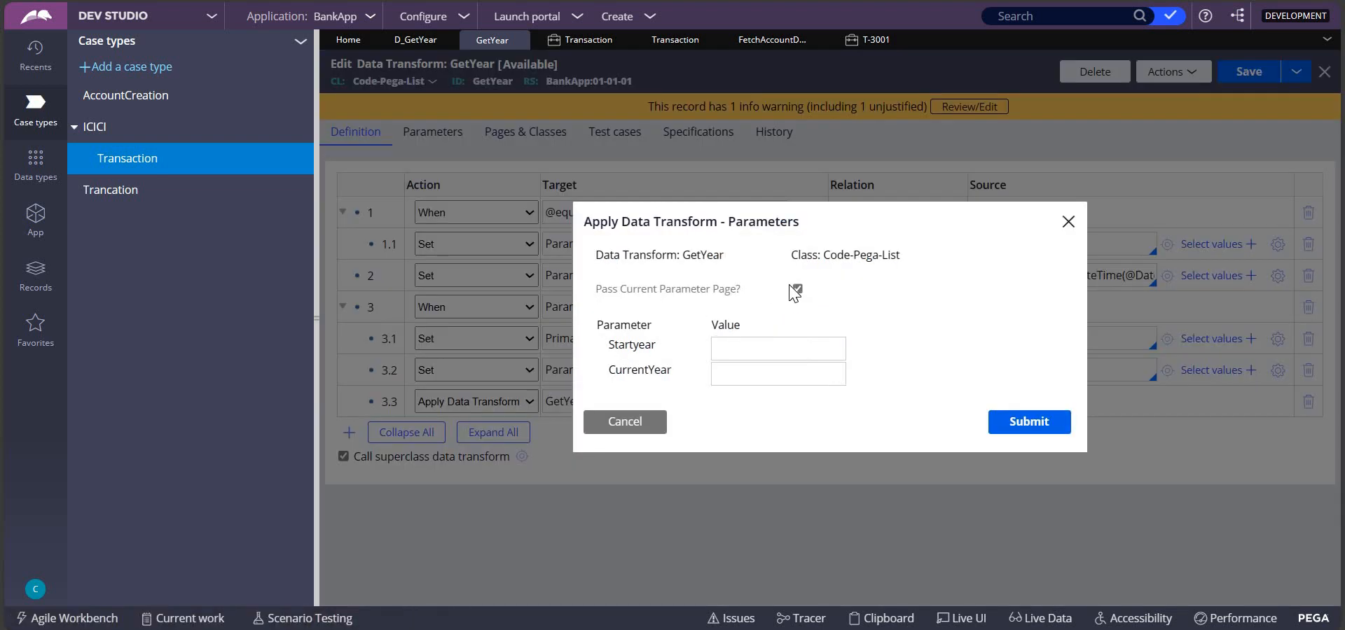
click(796, 289)
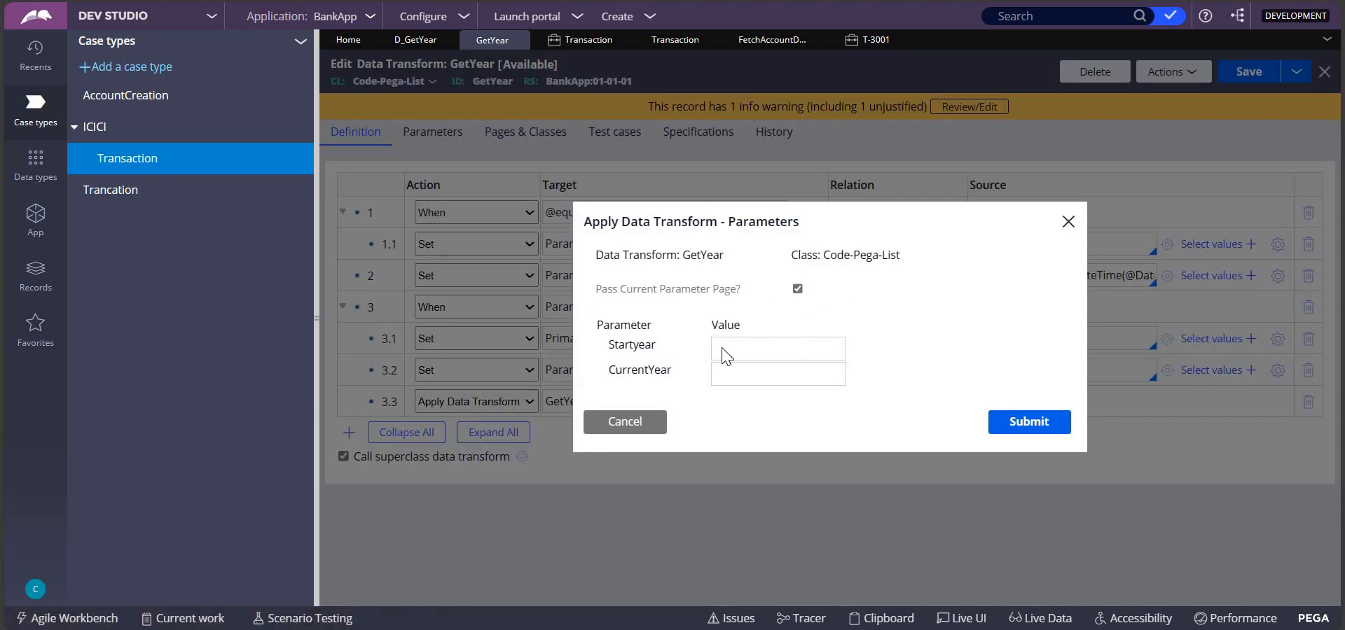
click(624, 421)
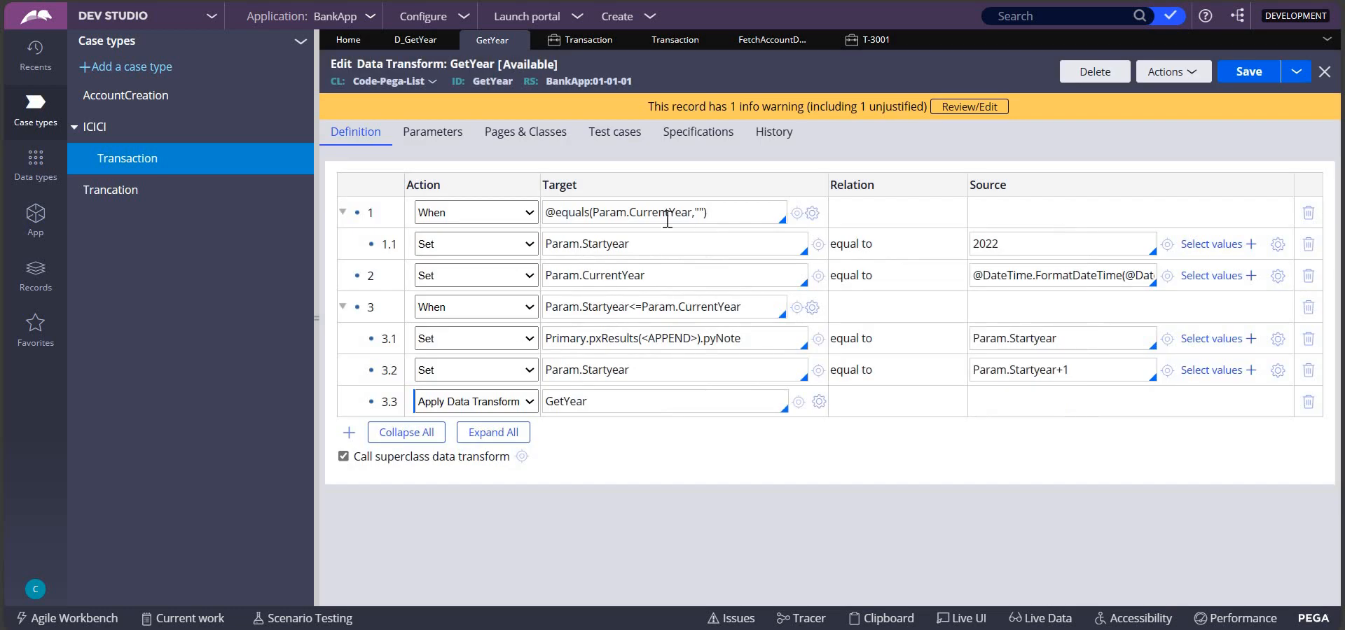
mouse_move(642, 400)
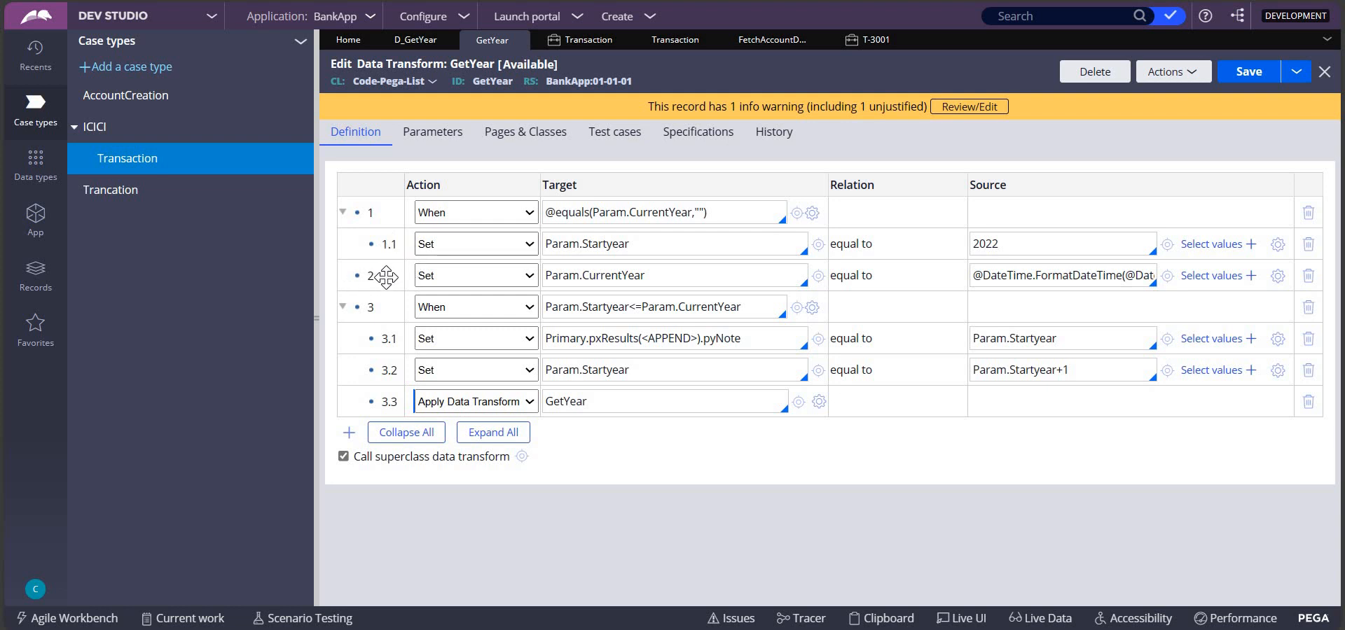
mouse_move(688, 273)
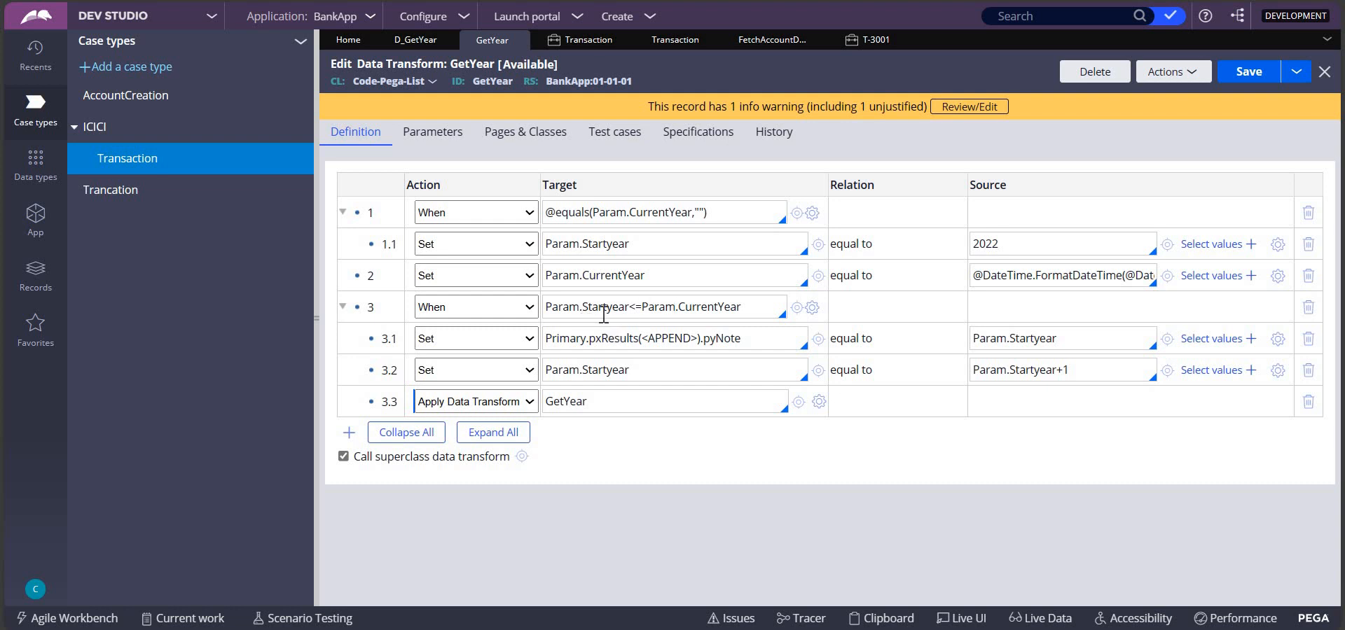
mouse_move(889, 340)
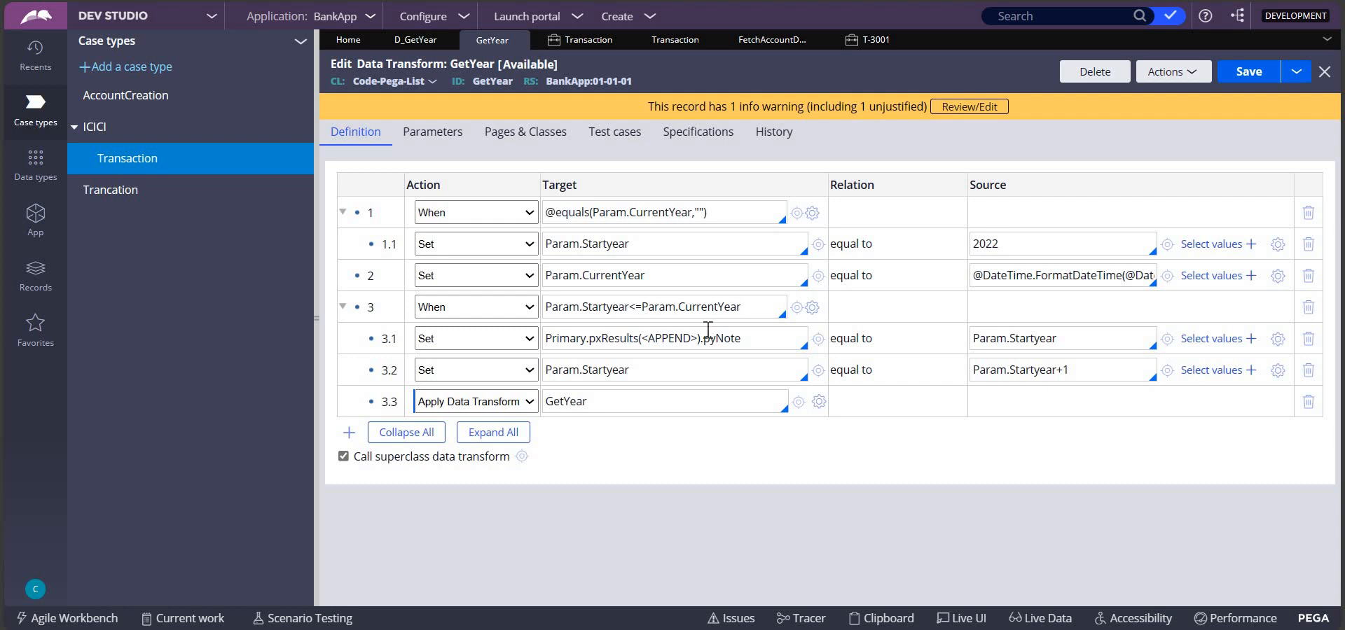
mouse_move(604, 364)
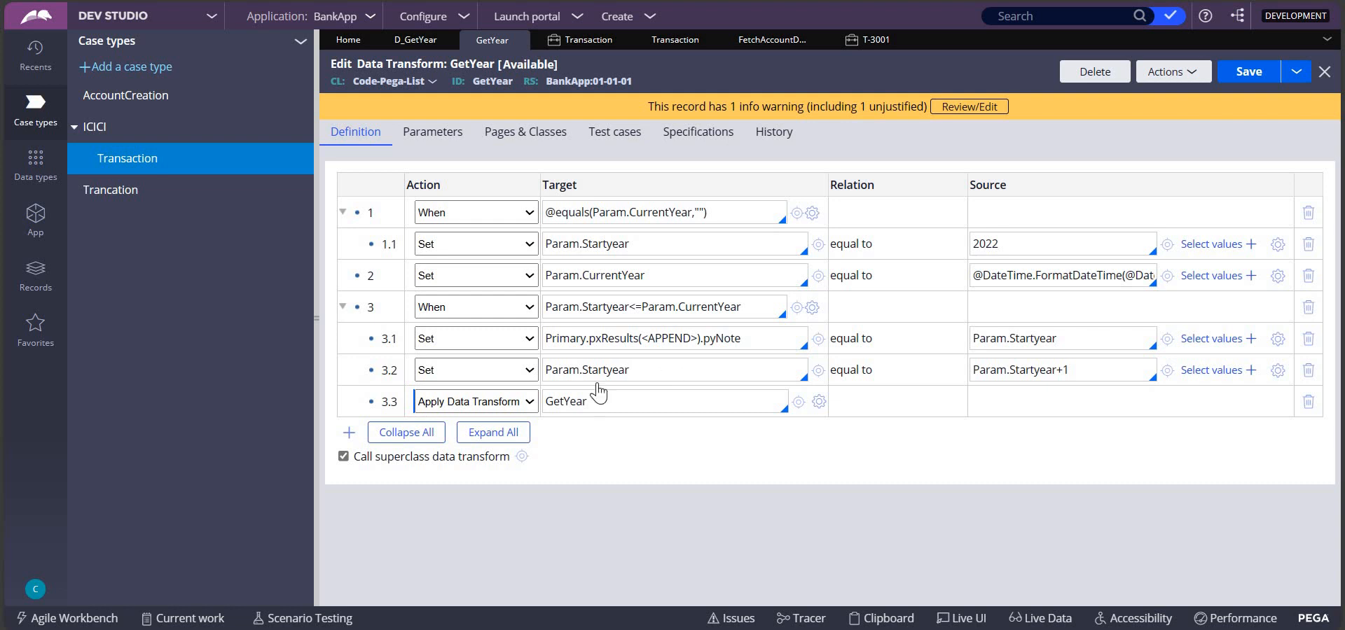
mouse_move(607, 423)
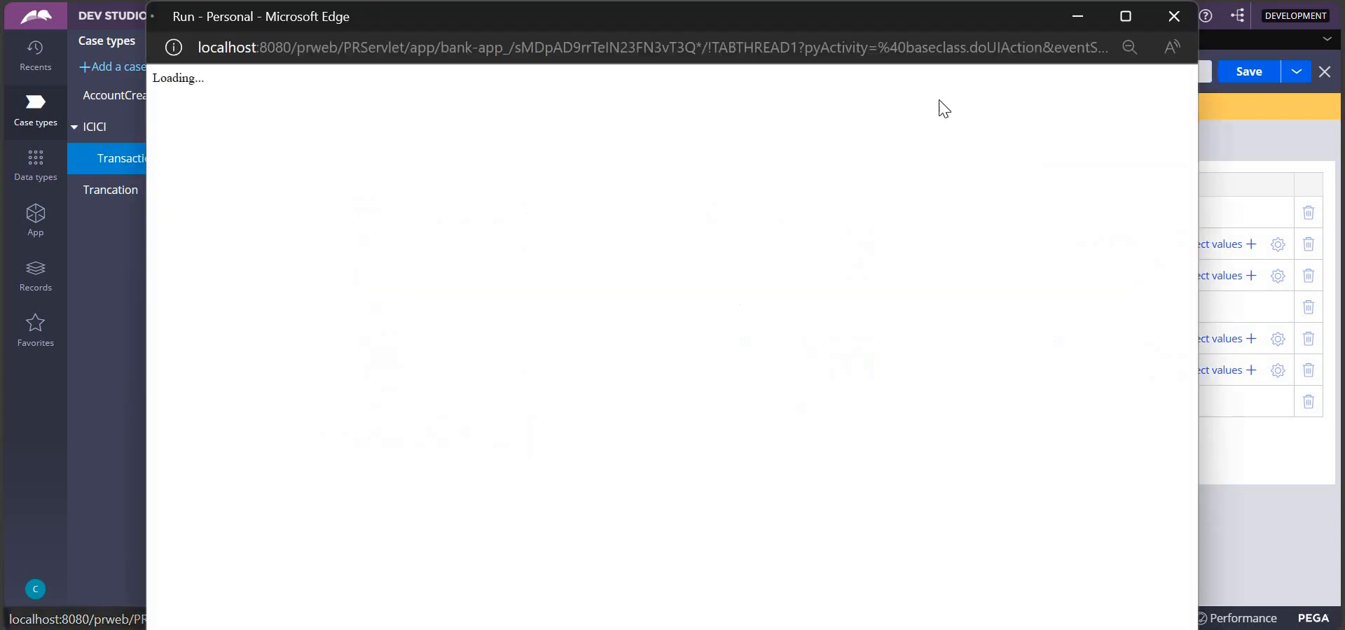
Step: Run GetYear, confirm the pyNote results 2022–2024, and close the results window
click(1151, 83)
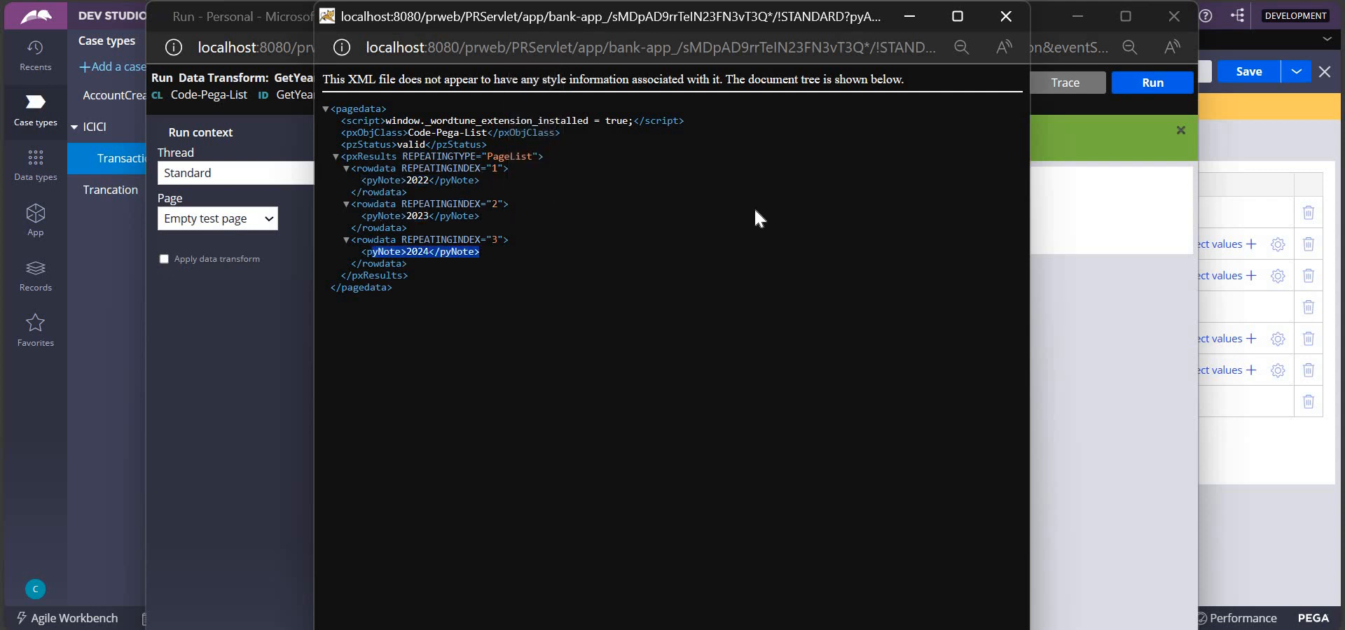
click(1005, 16)
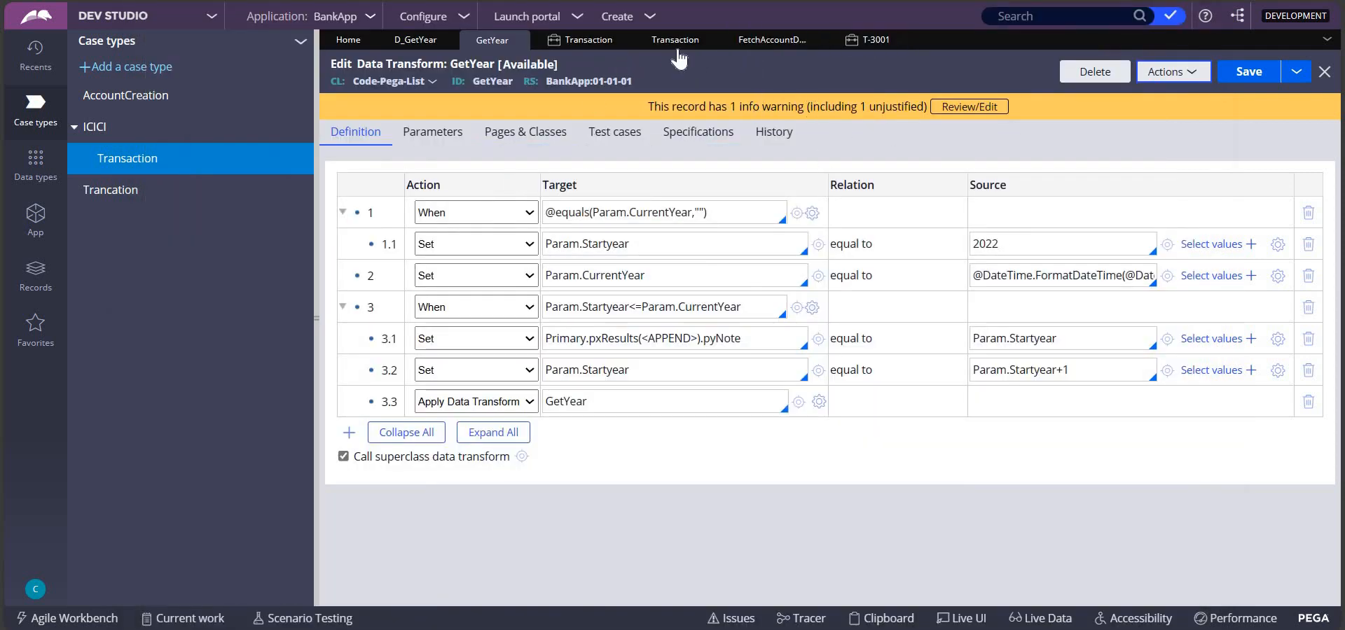
Step: Inspect the Year dropdown's cell properties in FetchAccountDetails, then return to case T-3001
click(769, 39)
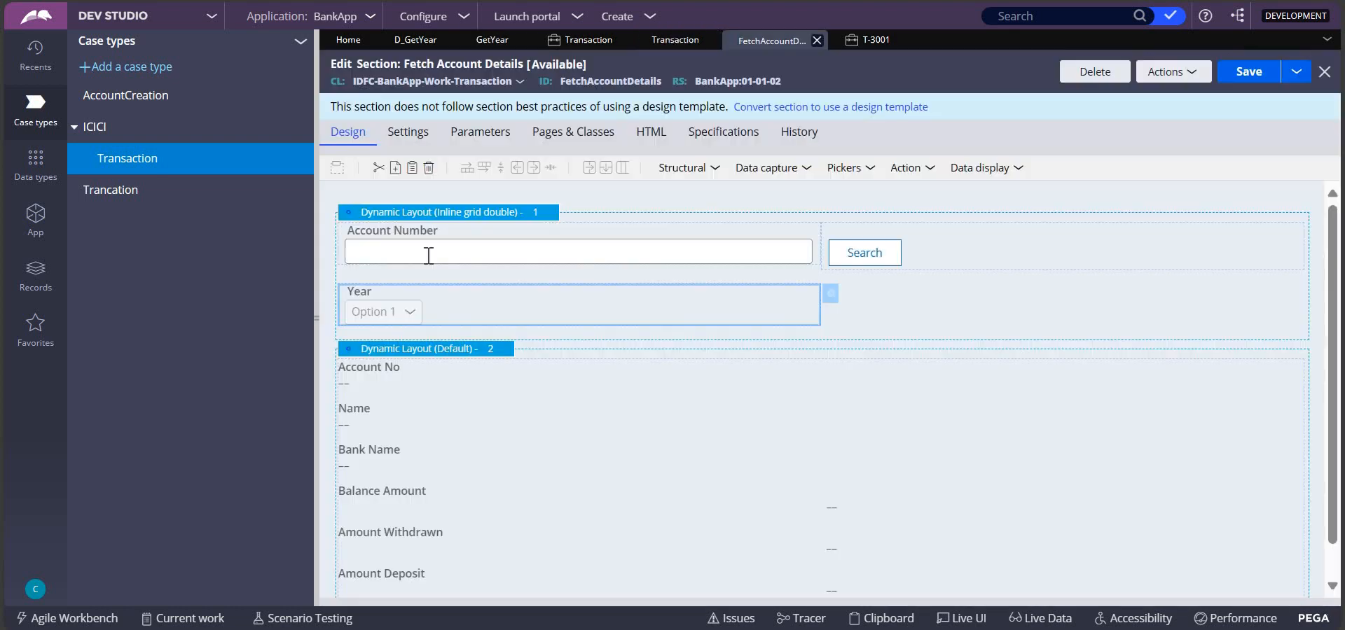
double_click(381, 311)
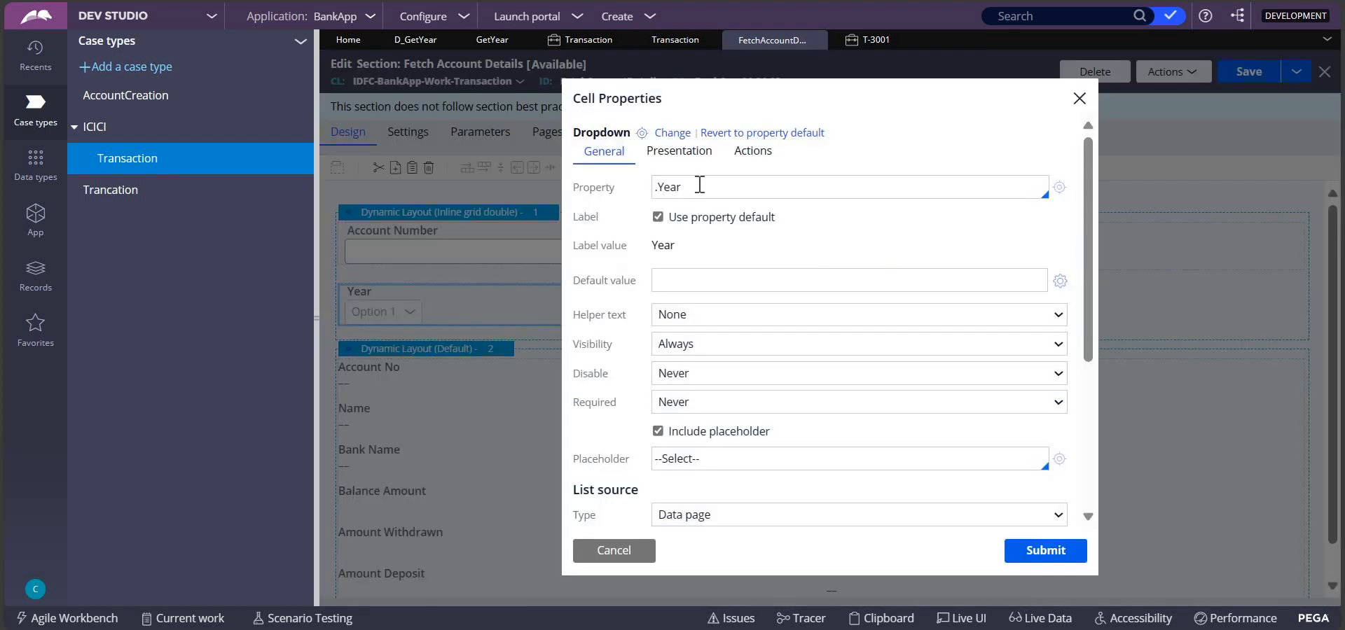
mouse_move(1084, 455)
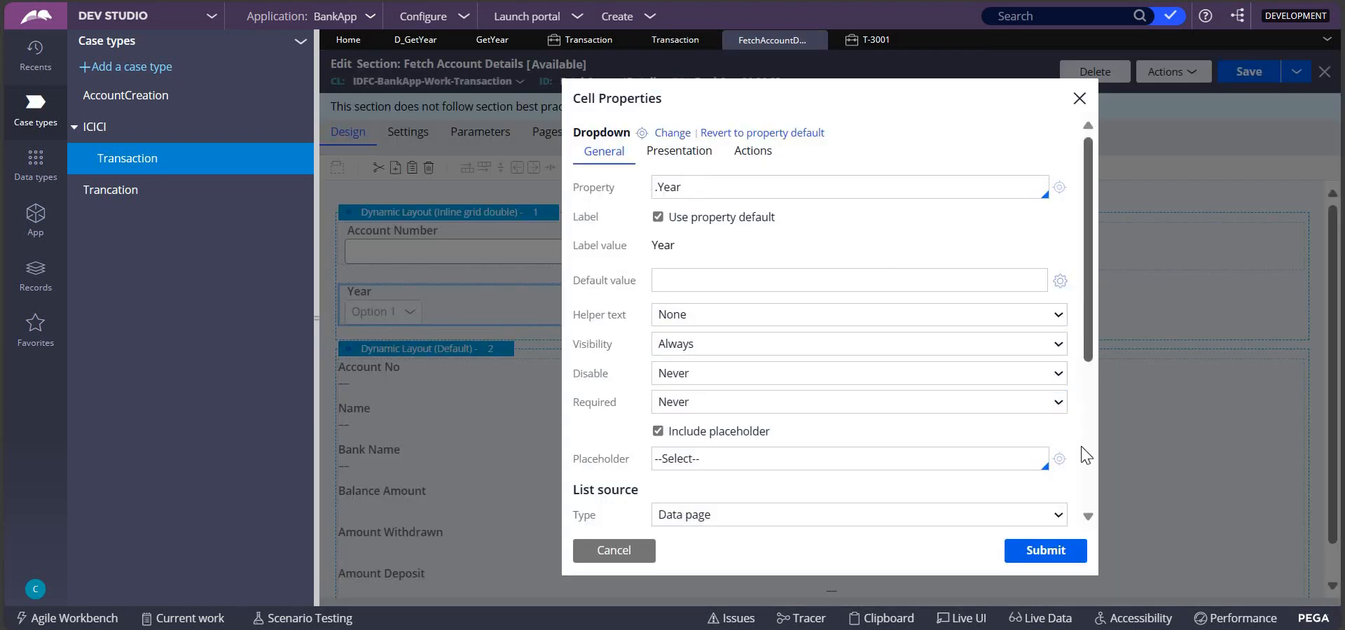
scroll(down, 3)
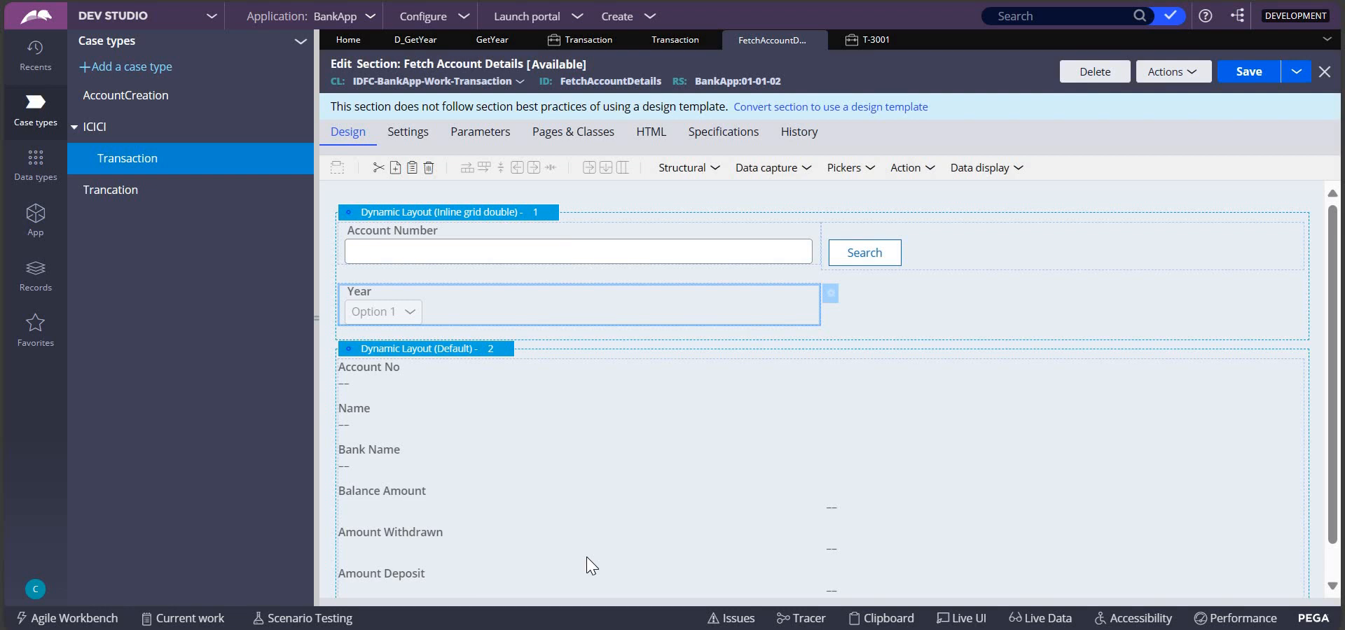
mouse_move(821, 310)
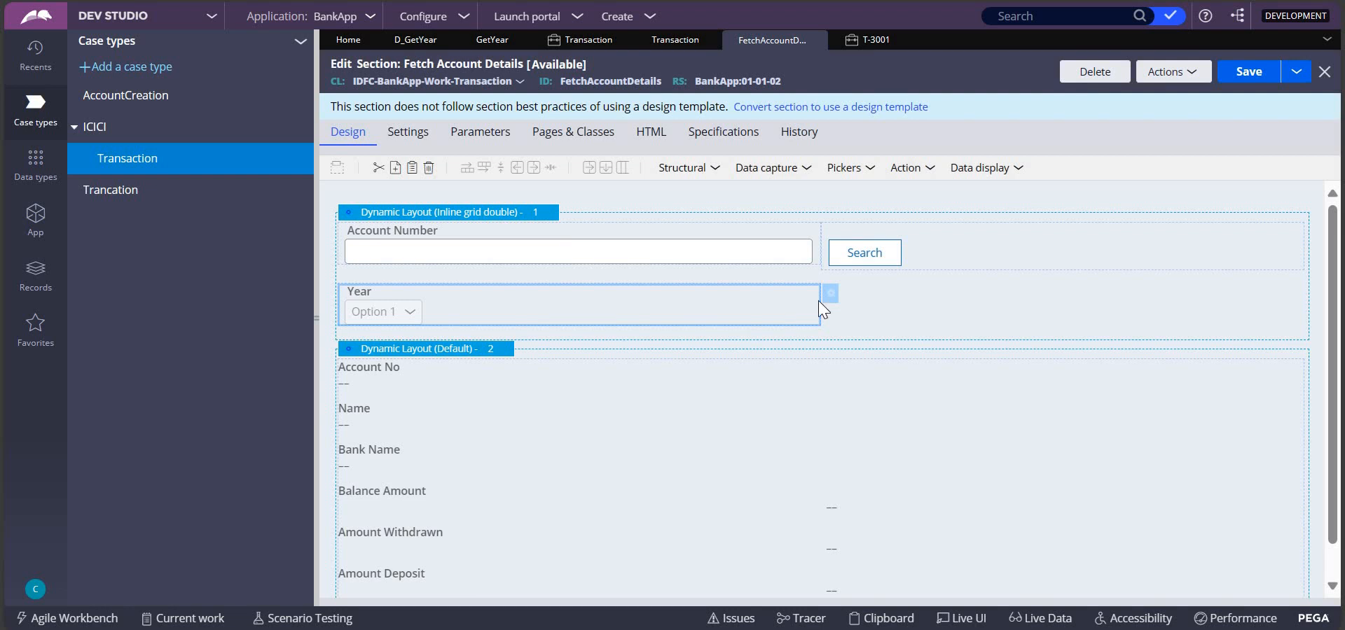
click(869, 39)
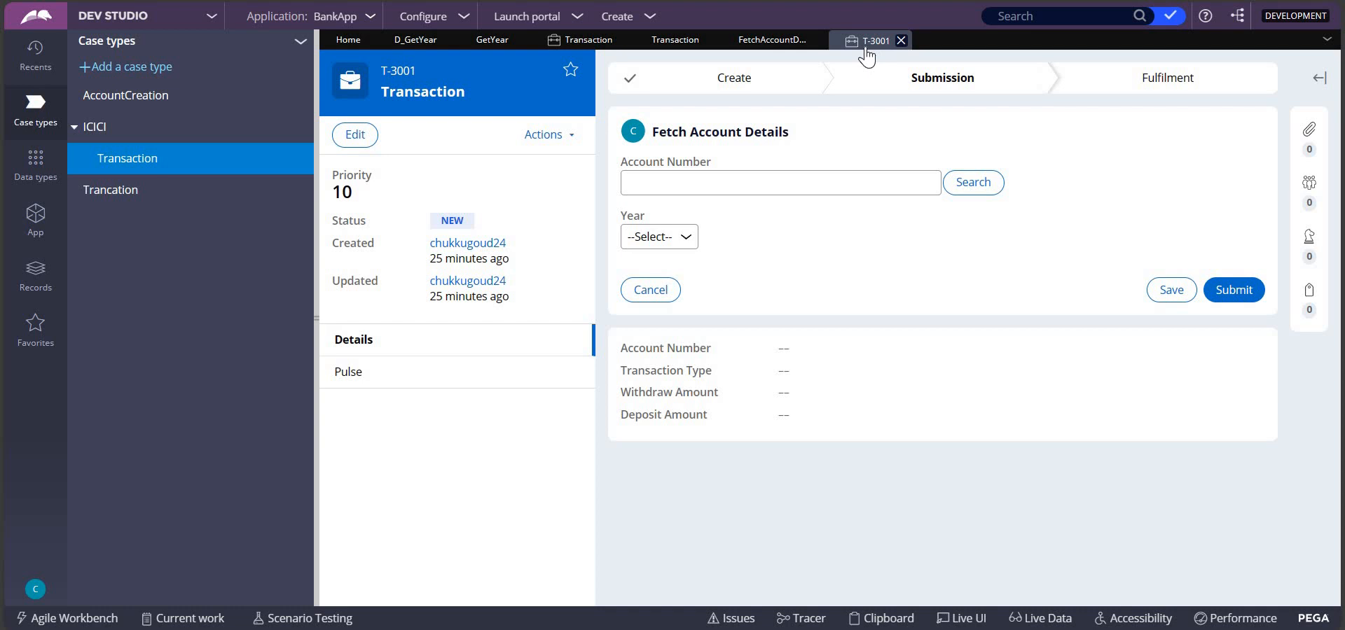
mouse_move(492, 39)
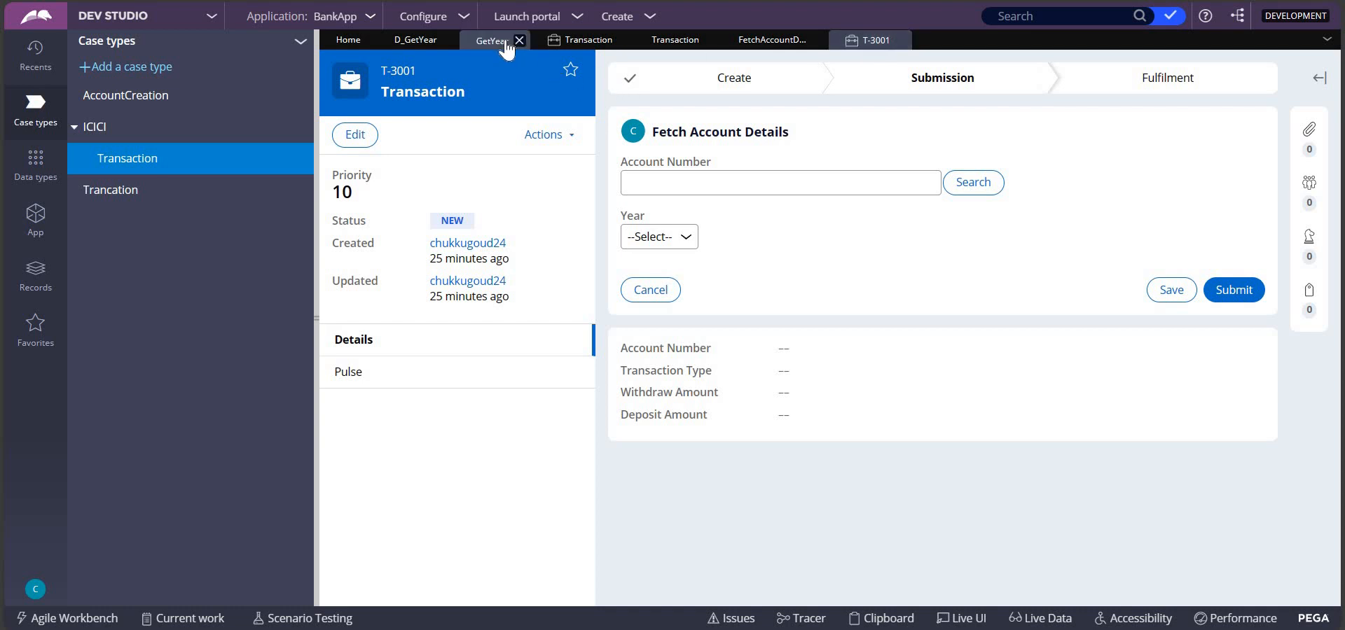
Step: Change the source value of GetYear step 1.1 from 2022 to 2000
click(490, 40)
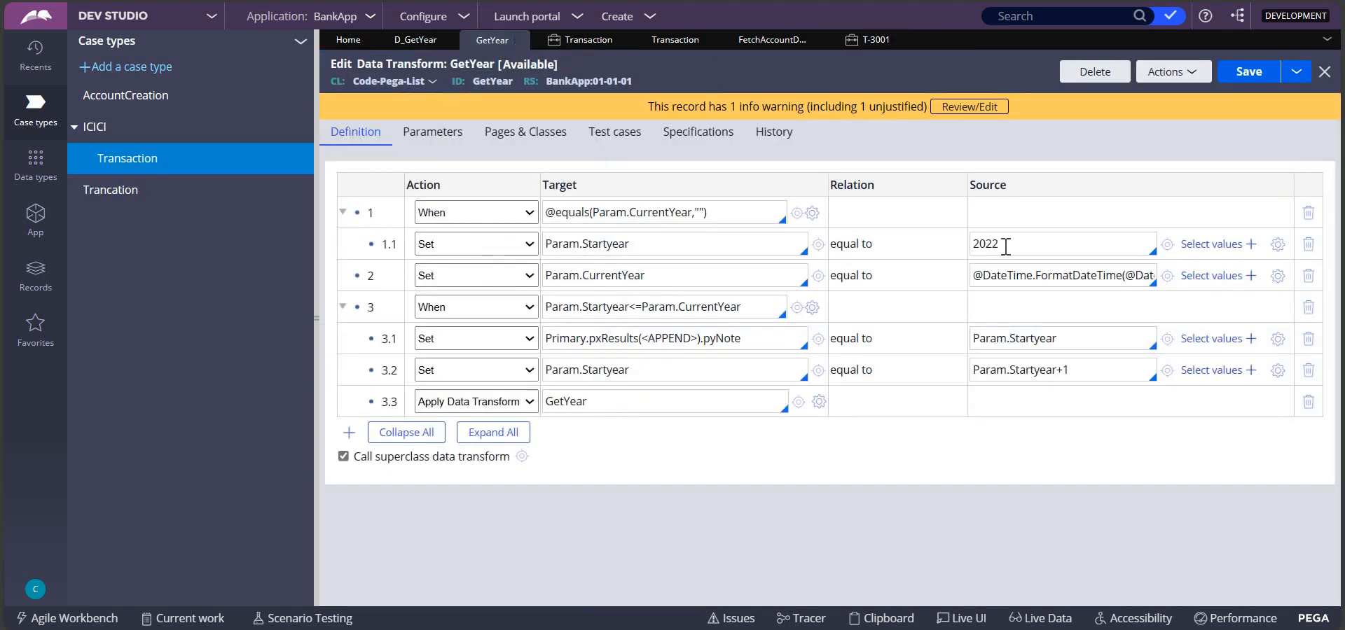
text(2000)
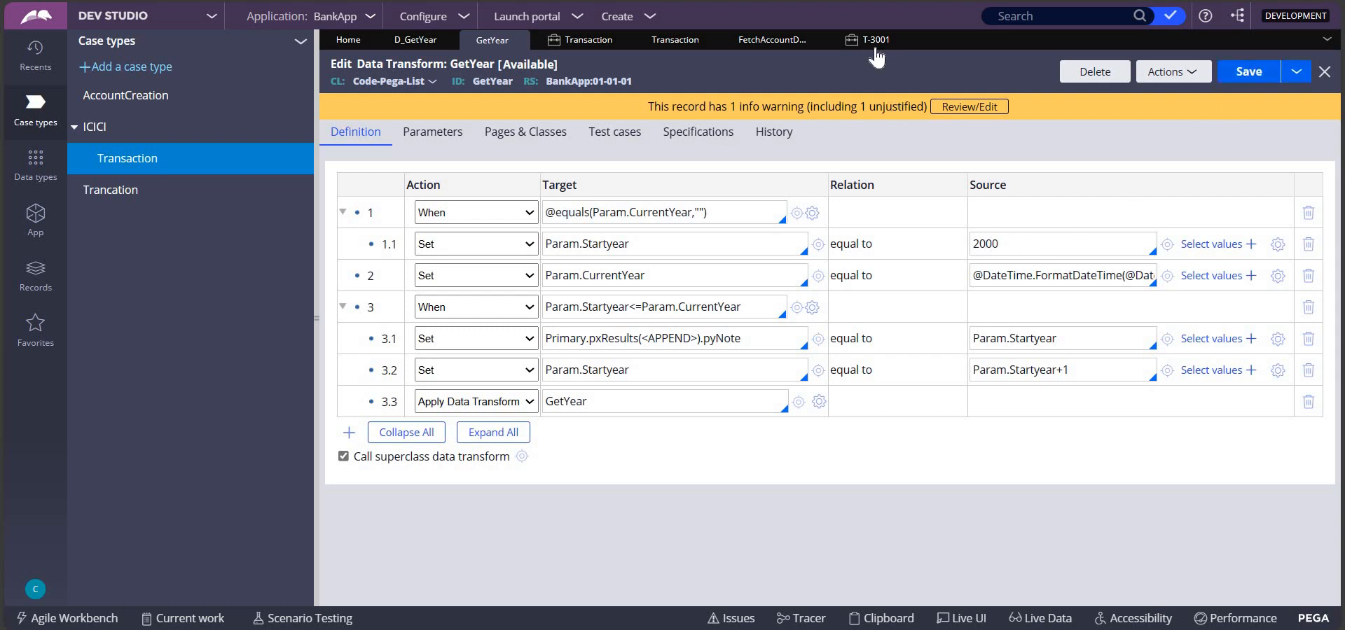
click(874, 39)
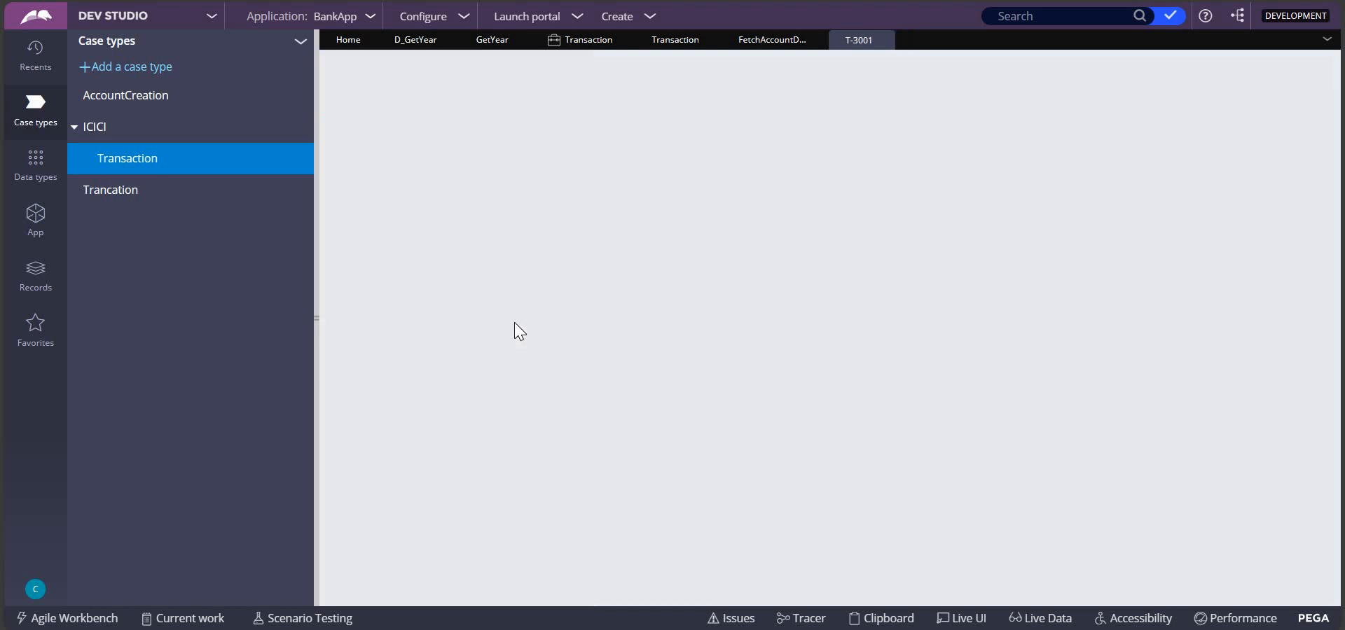
Step: Start Fetch Account Details on T-3001 and scroll the Year dropdown through 2000–2024
click(860, 40)
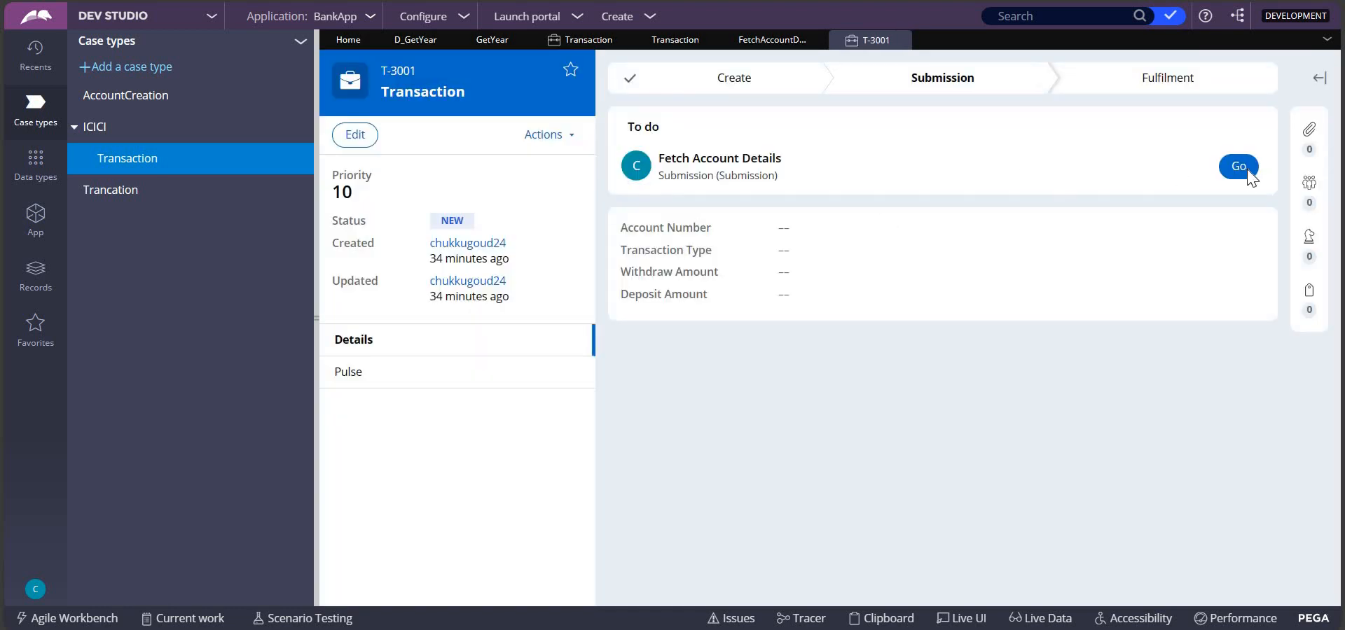
click(1237, 165)
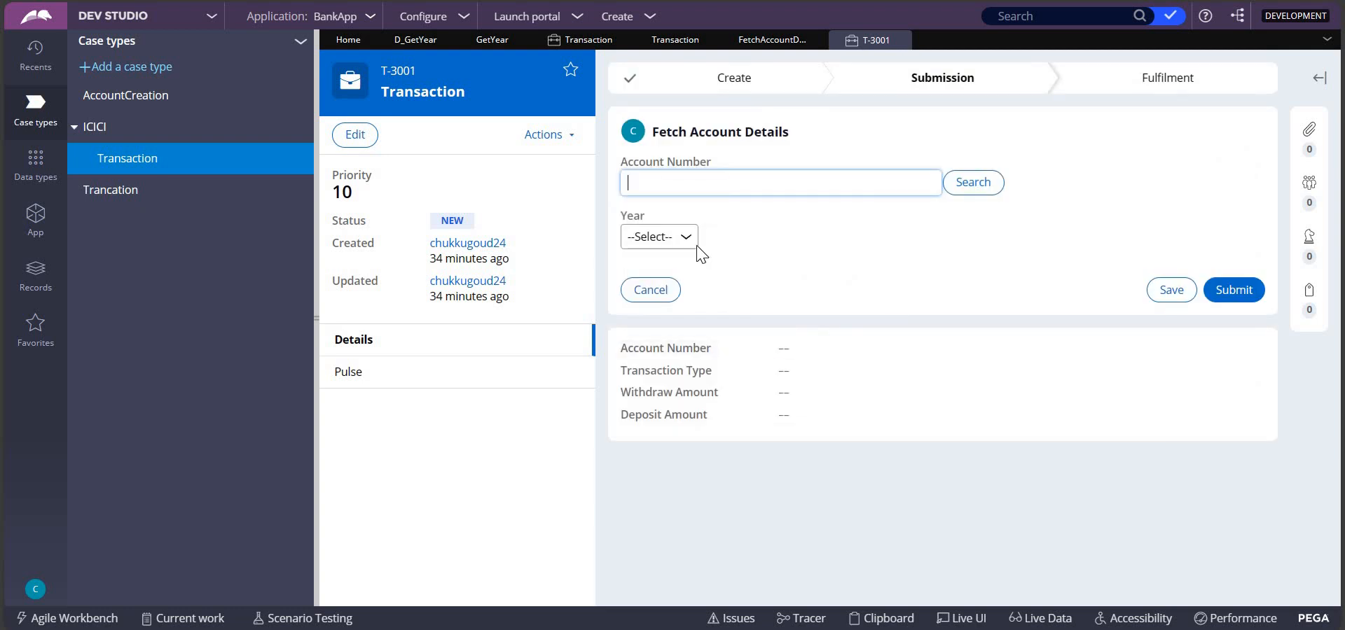
click(657, 236)
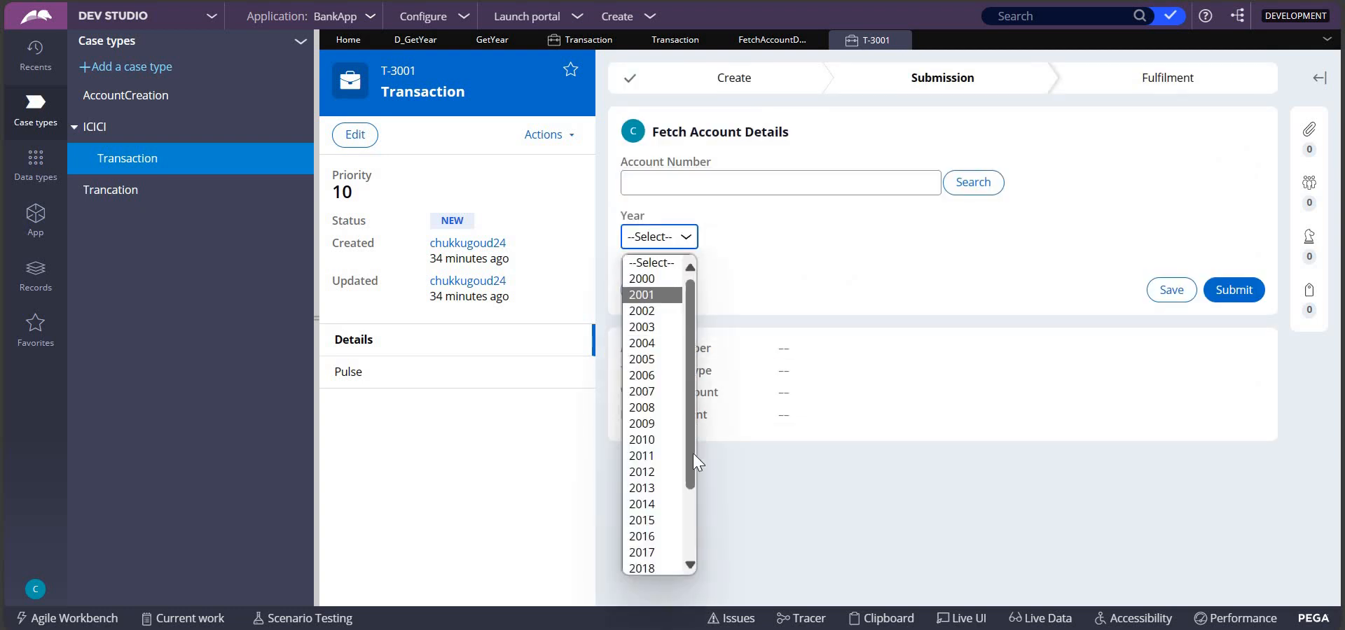
scroll(down, 3)
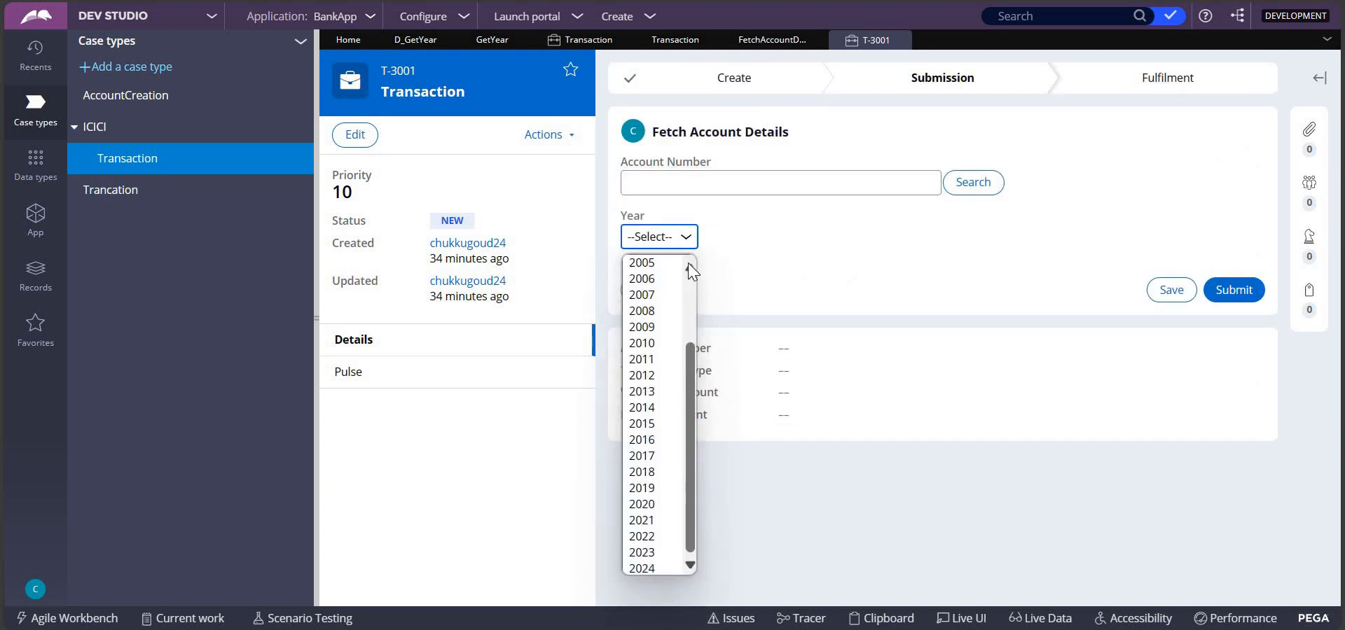
click(492, 39)
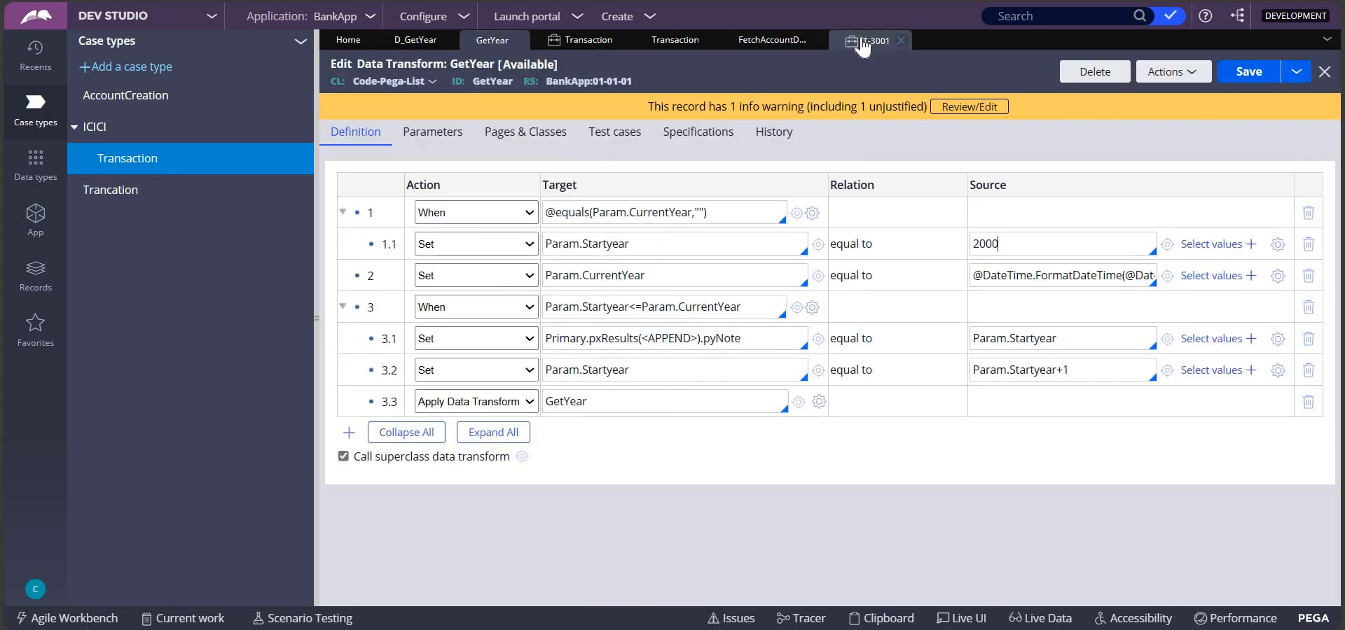